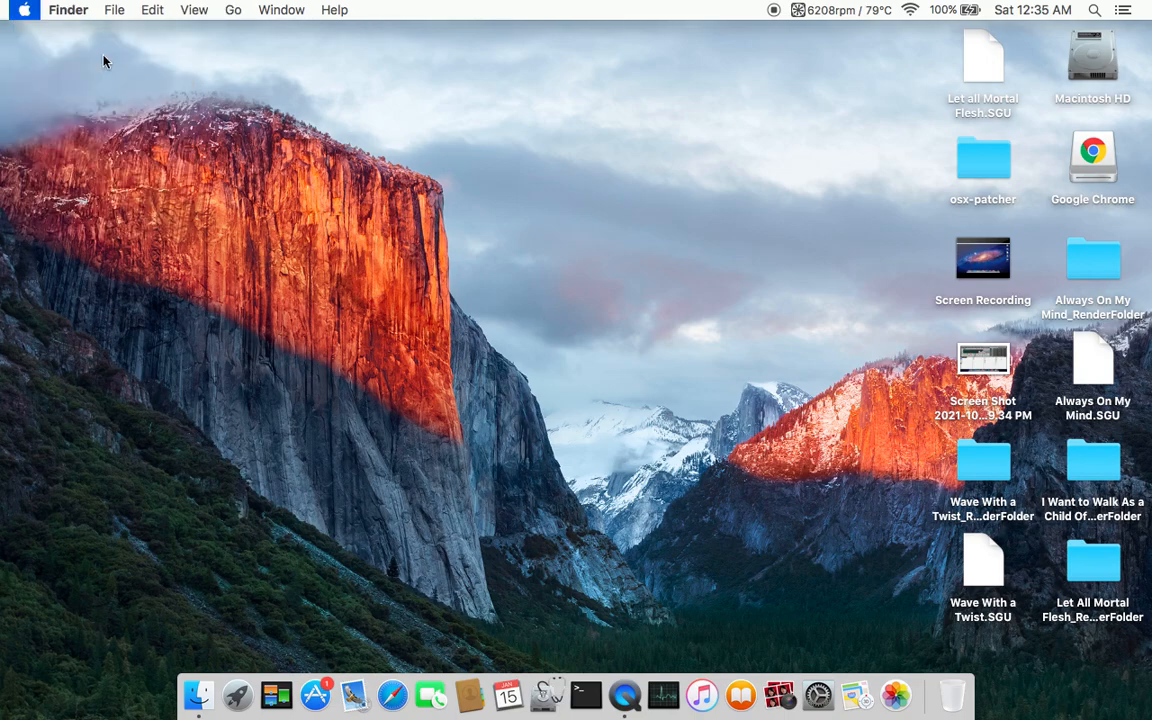
pyautogui.moveTo(264, 130)
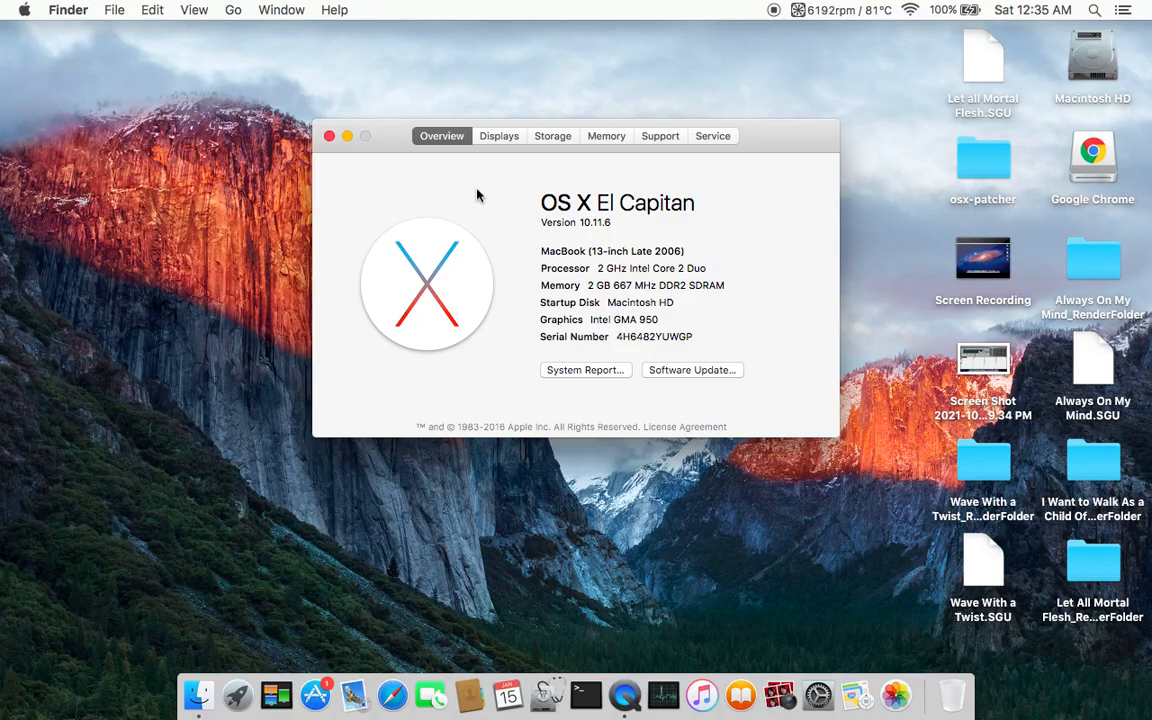
pyautogui.moveTo(508, 152)
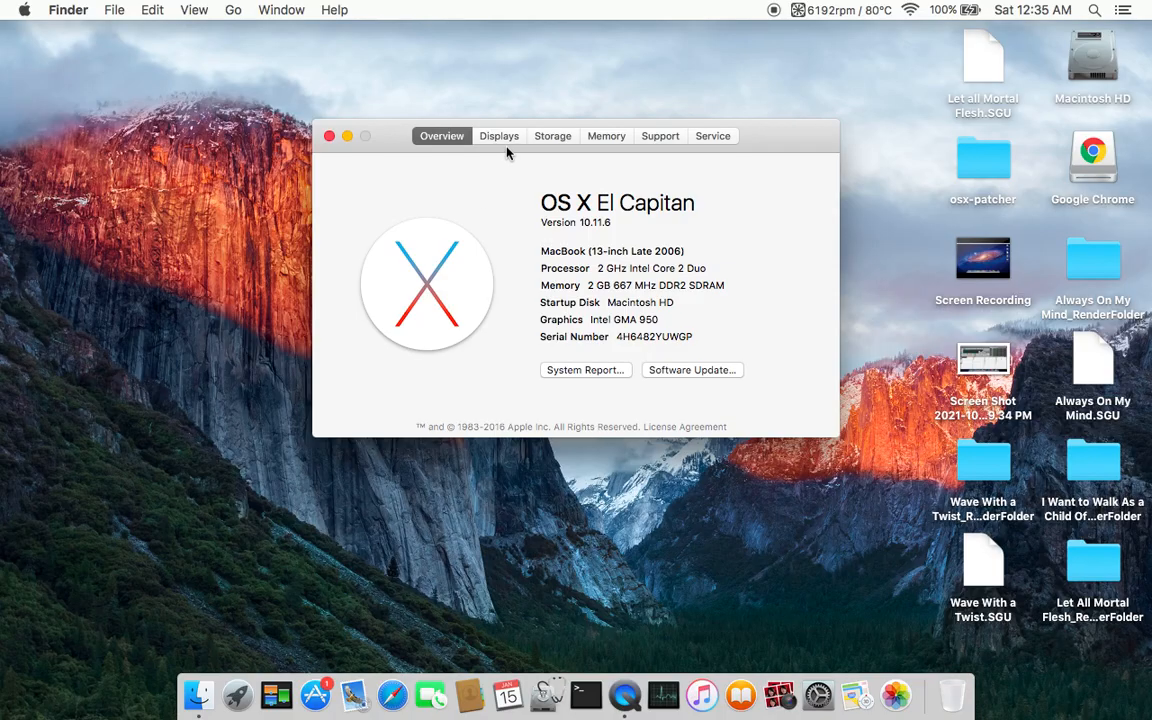
# - Review the Mac's display, storage and memory details in System Information, then close it
pyautogui.click(498, 136)
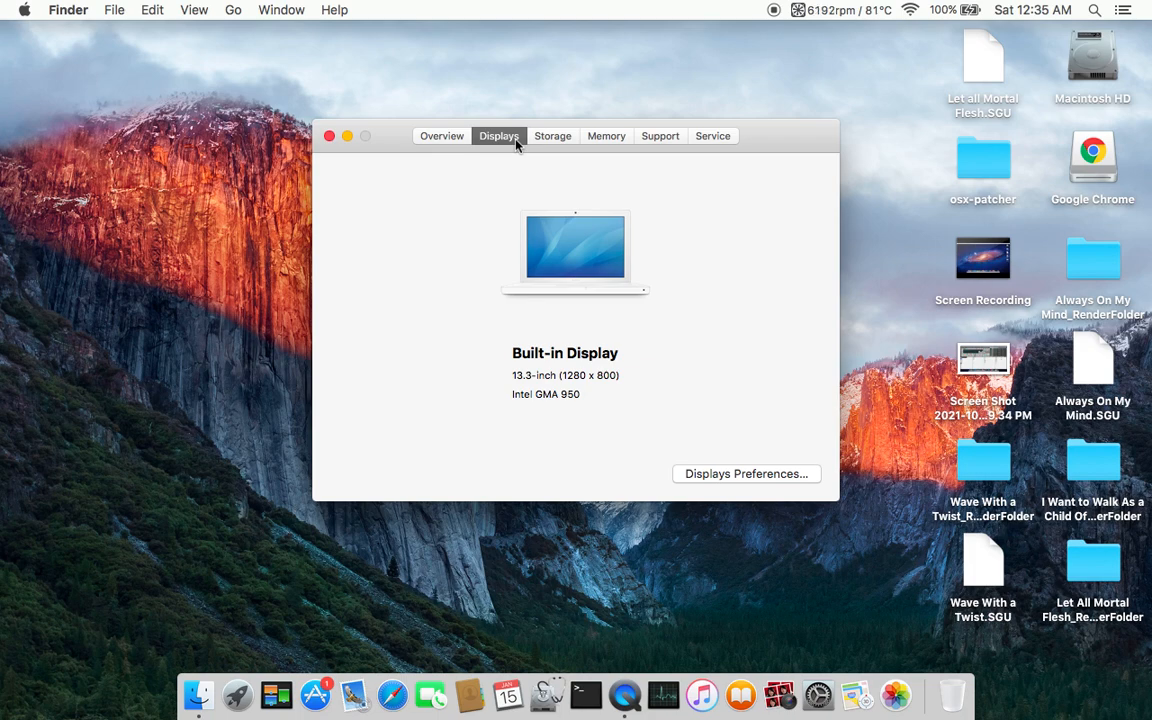
pyautogui.moveTo(552, 144)
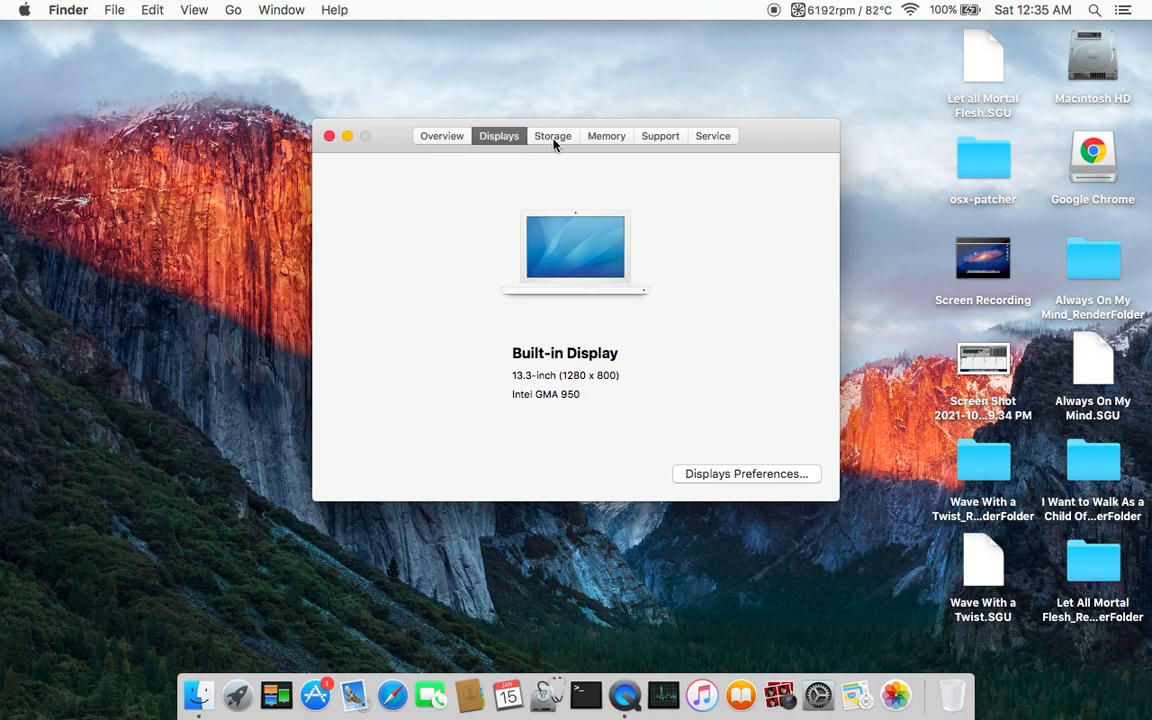
pyautogui.click(552, 136)
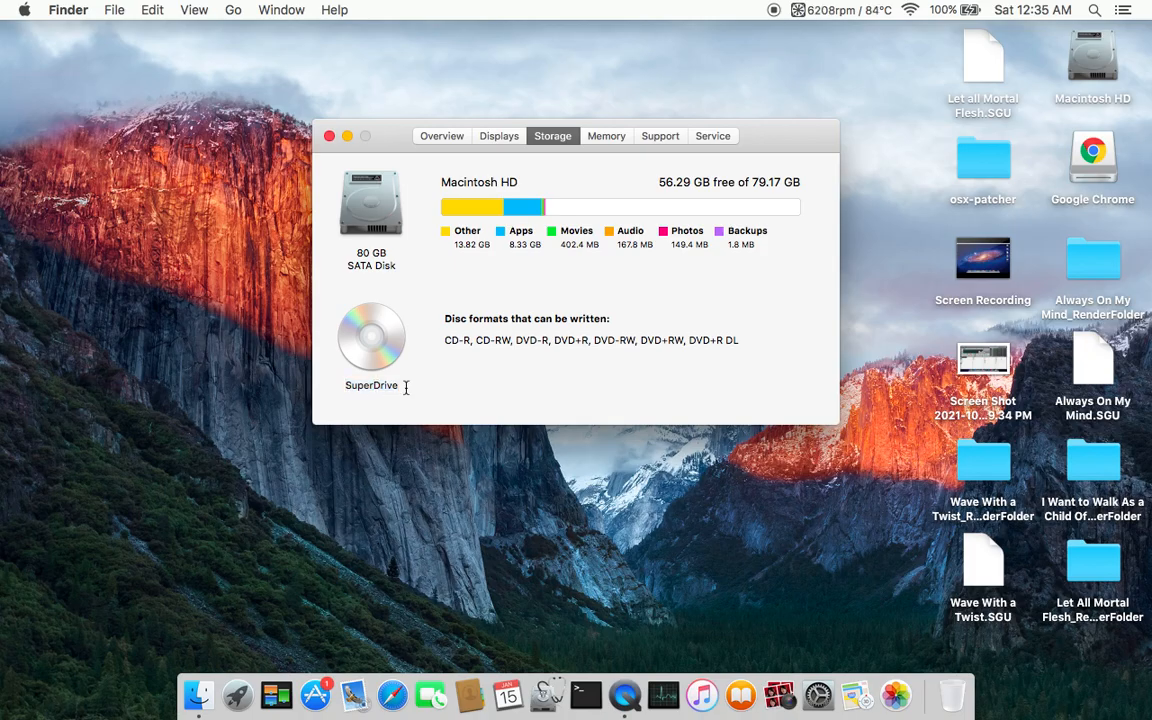
pyautogui.moveTo(372, 320)
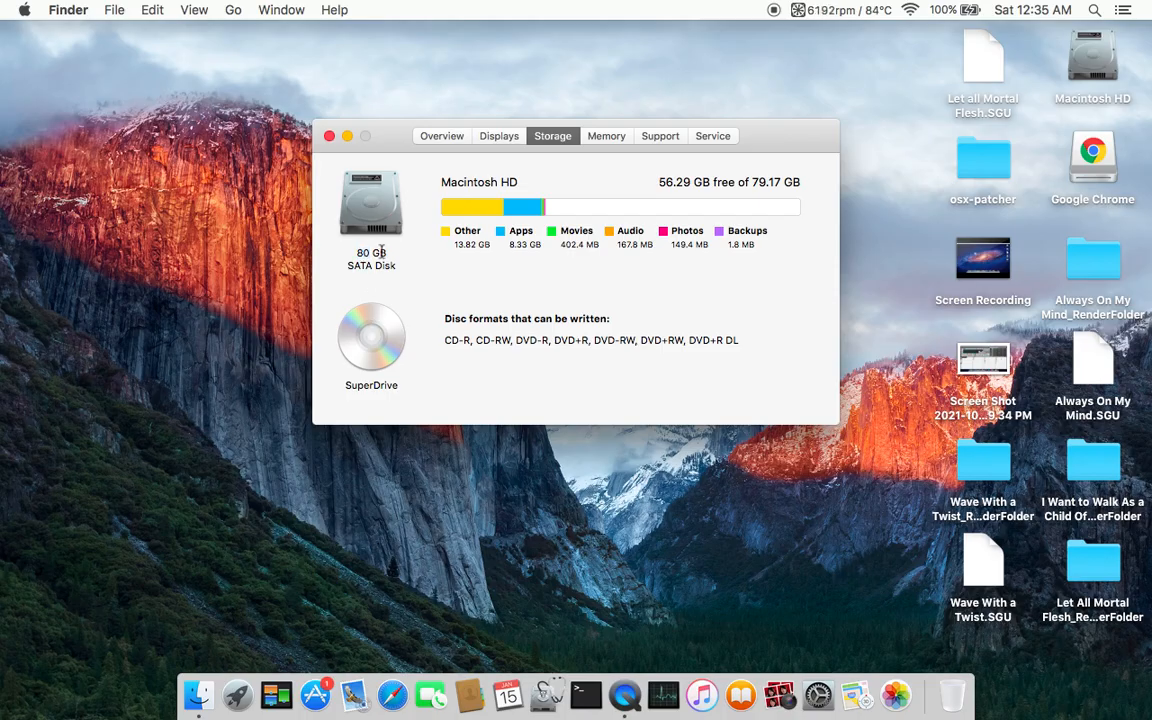
pyautogui.click(606, 136)
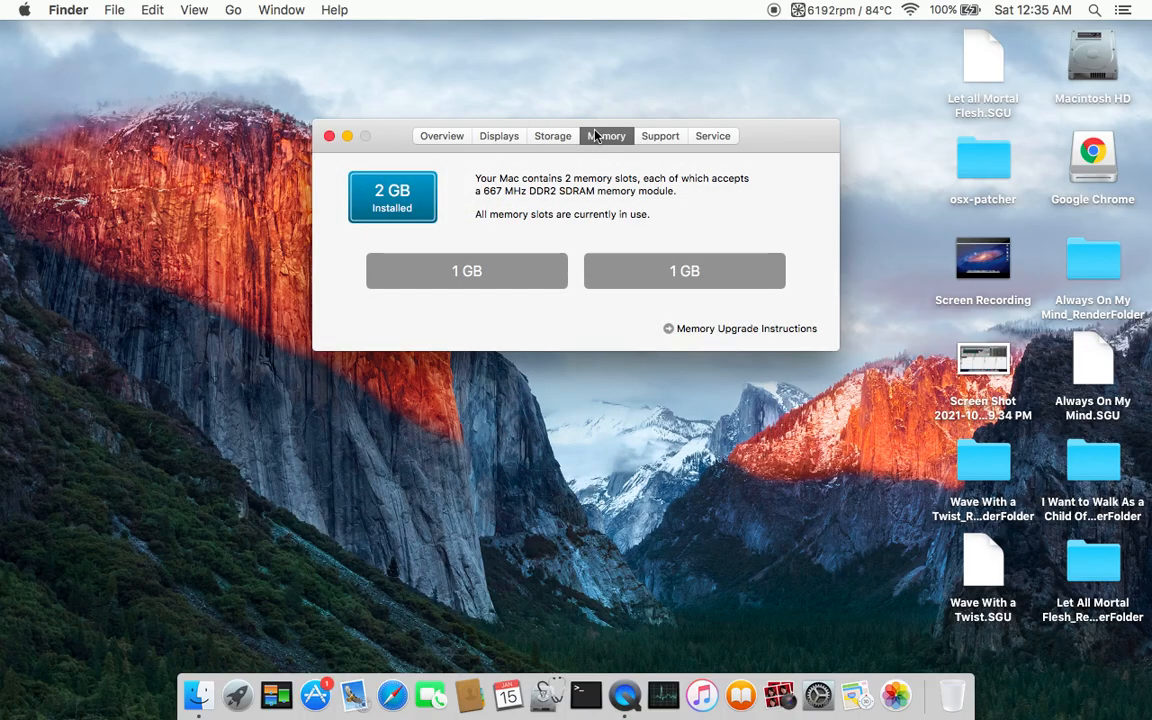
pyautogui.click(440, 136)
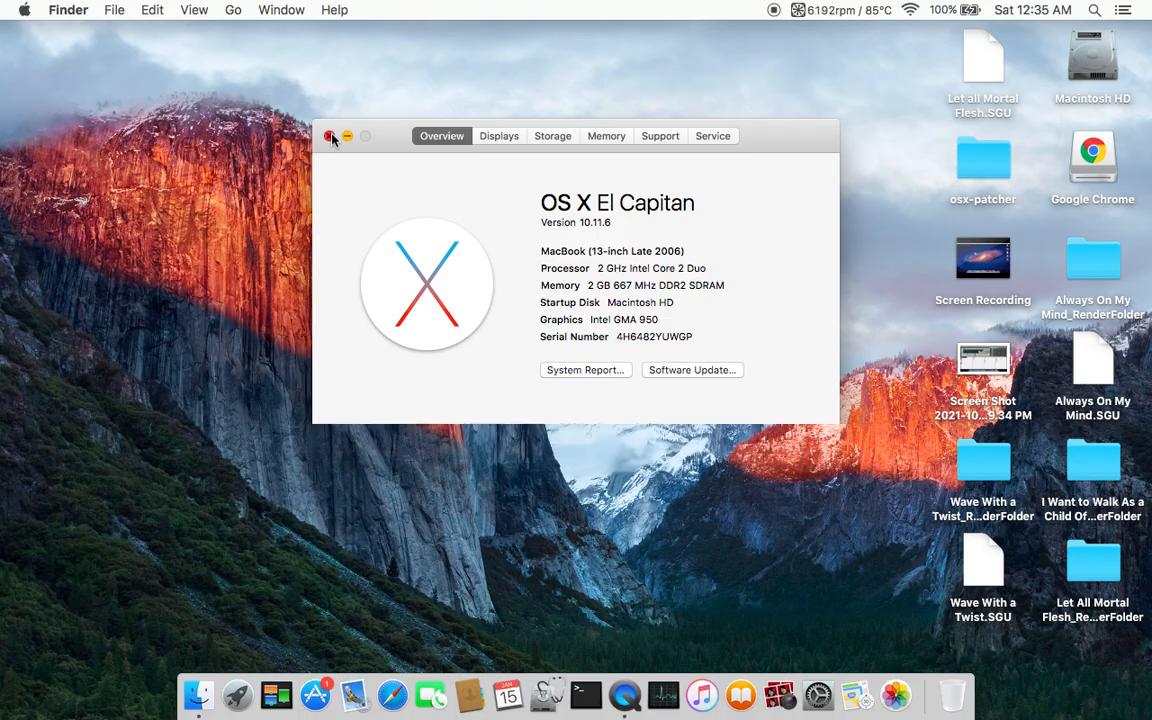
pyautogui.click(332, 136)
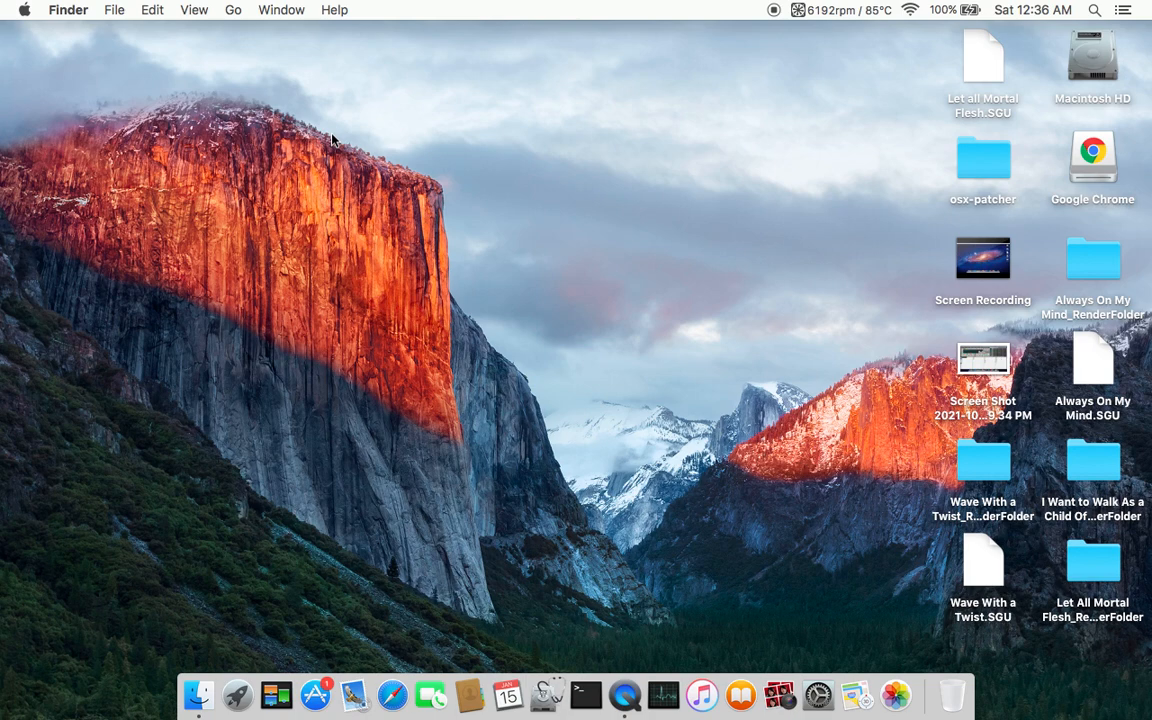
pyautogui.moveTo(436, 200)
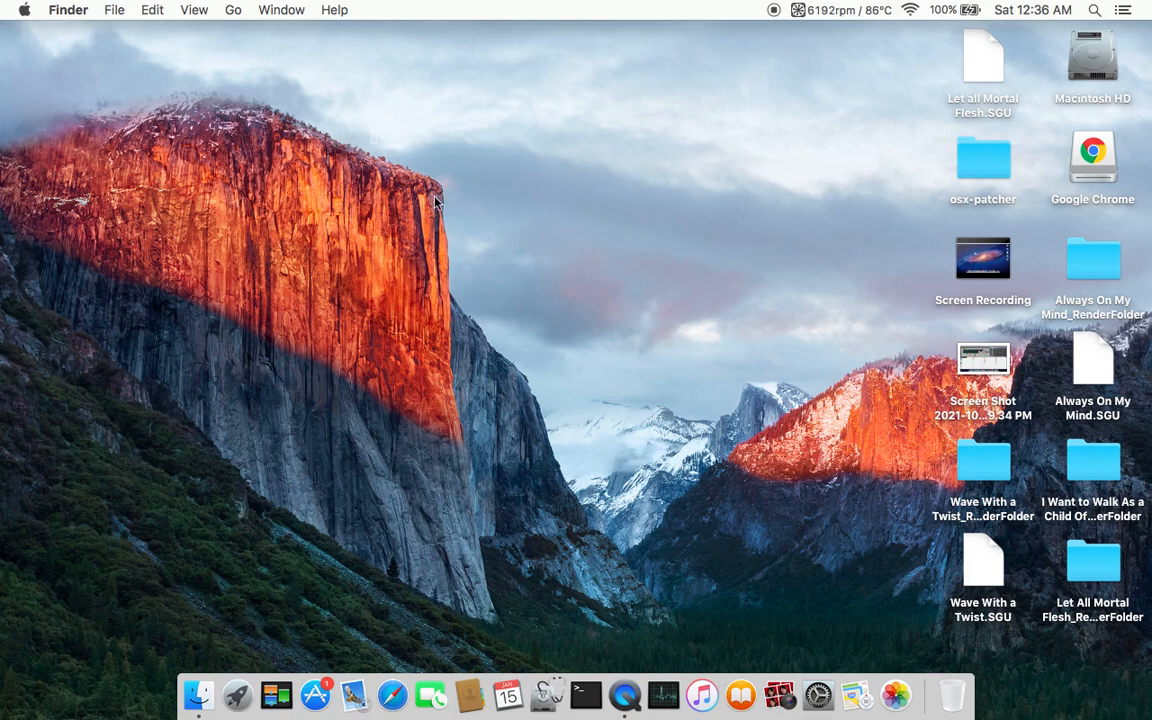
pyautogui.moveTo(490, 236)
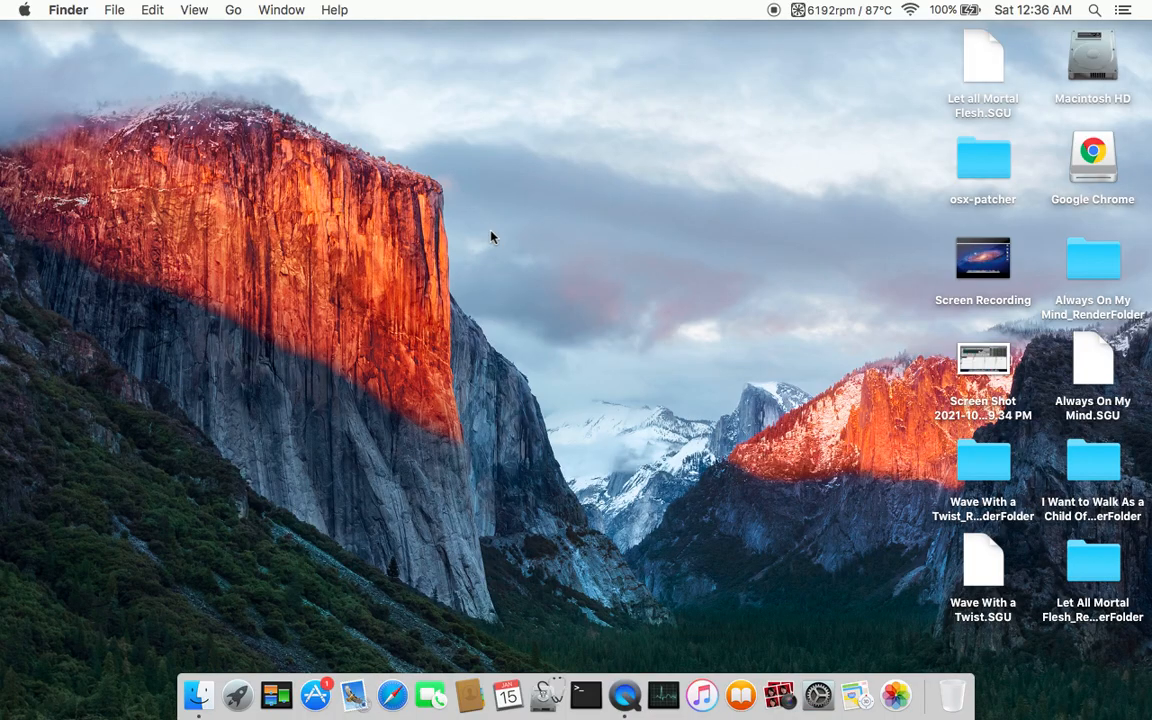
# - Browse into the osx-patcher folder, then its resources and patch subfolders
pyautogui.click(984, 158)
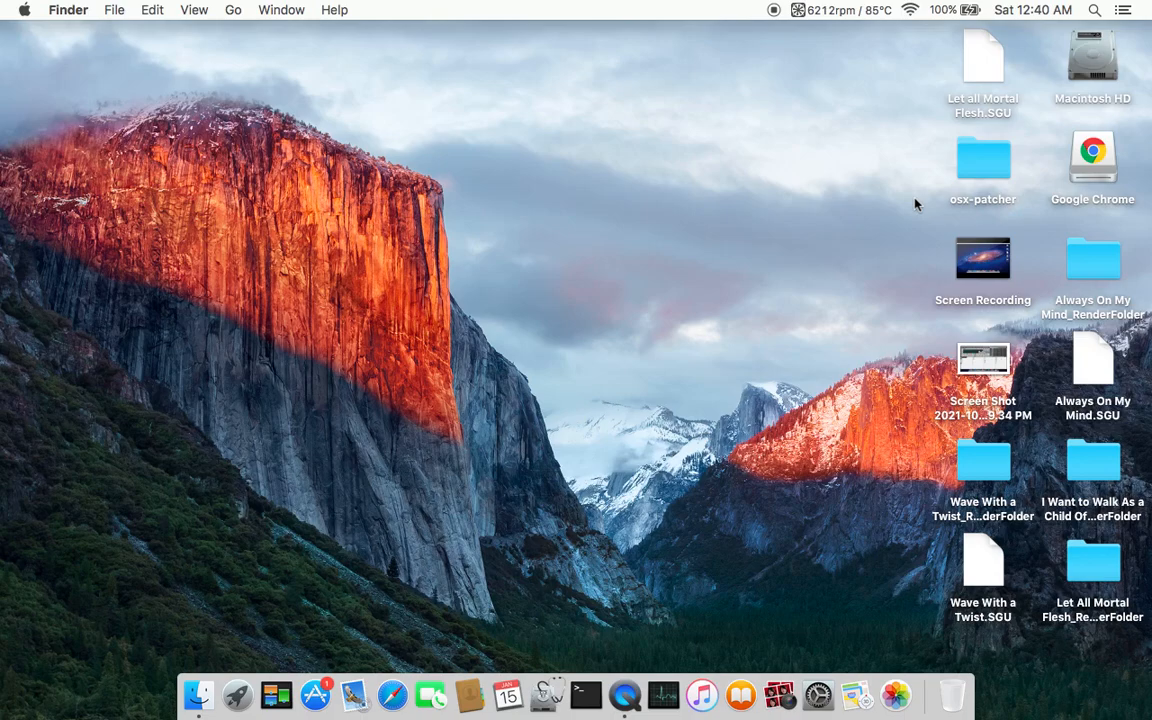
pyautogui.click(984, 158)
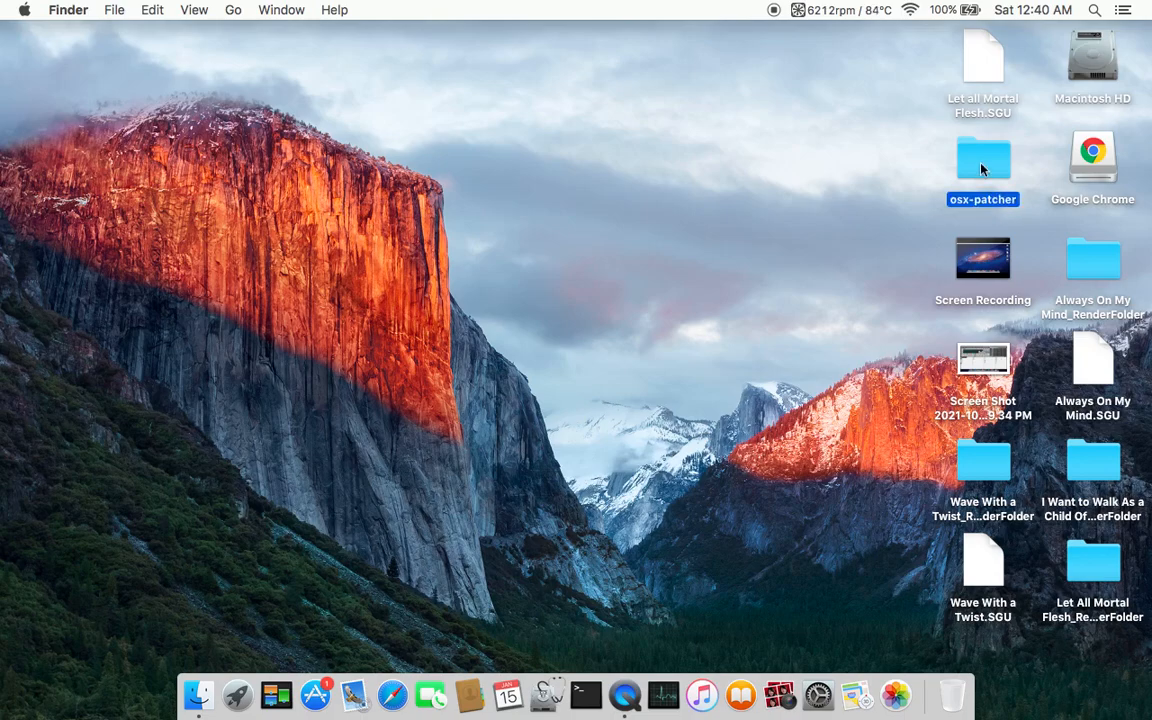
pyautogui.doubleClick(984, 158)
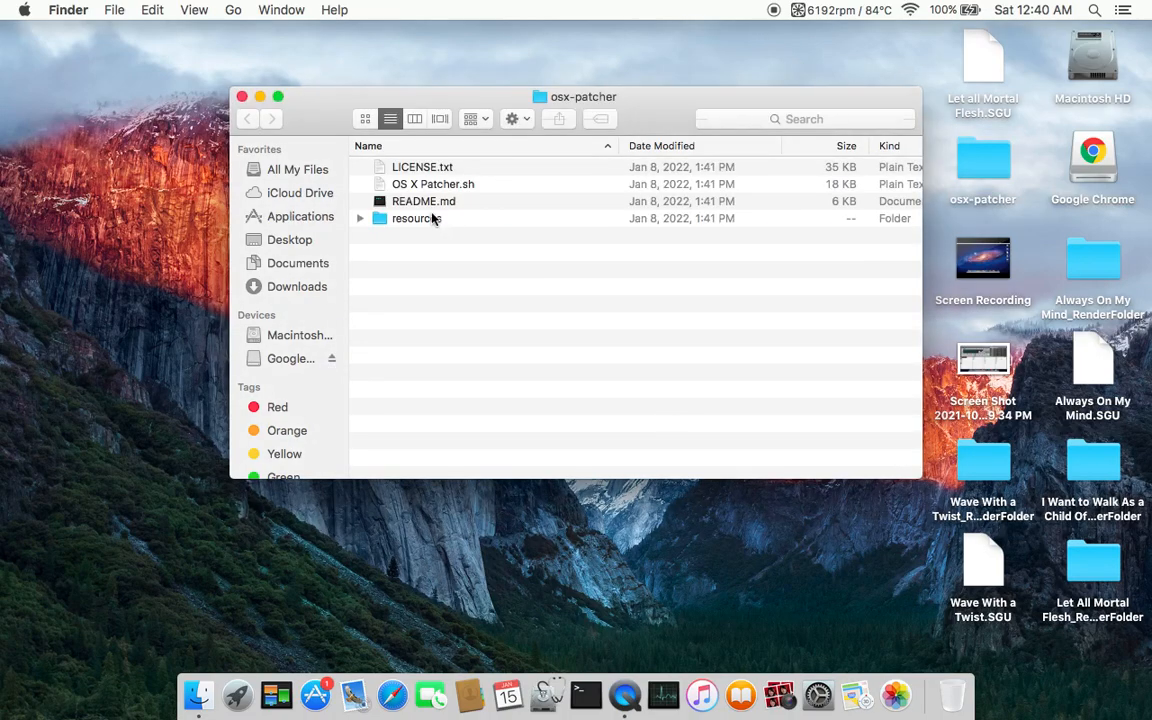
pyautogui.doubleClick(416, 218)
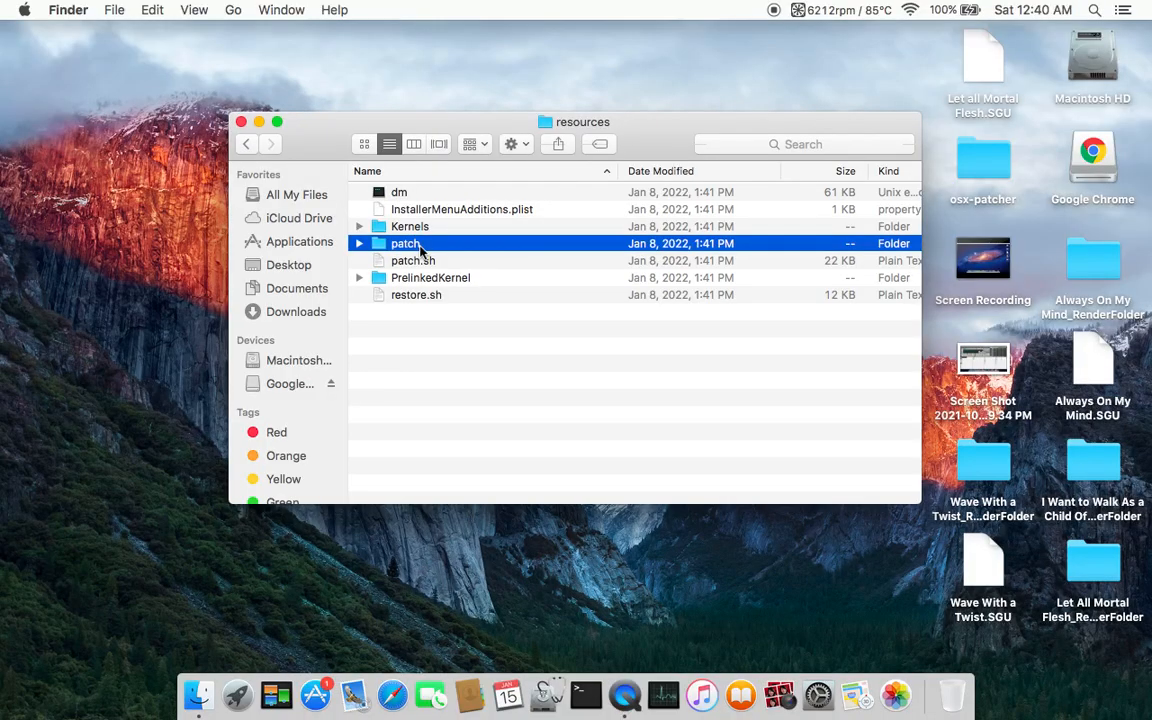
pyautogui.doubleClick(404, 244)
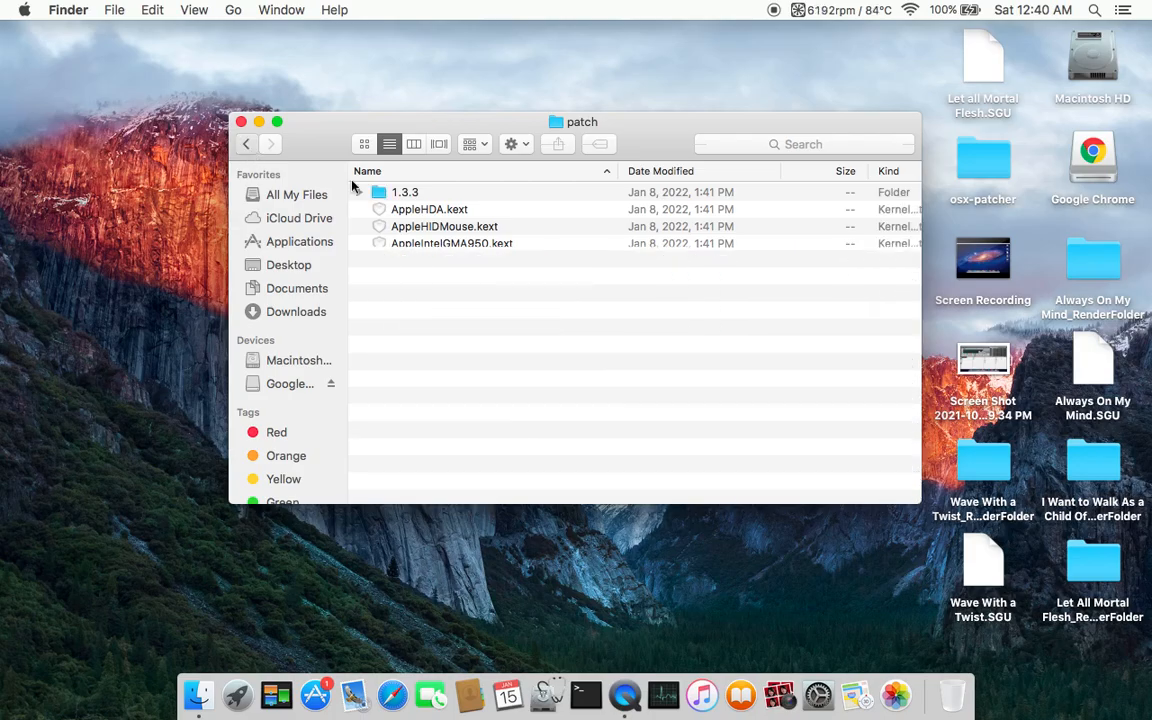
# - Return to the resources folder and close its window, leaving the desktop showing
pyautogui.click(248, 144)
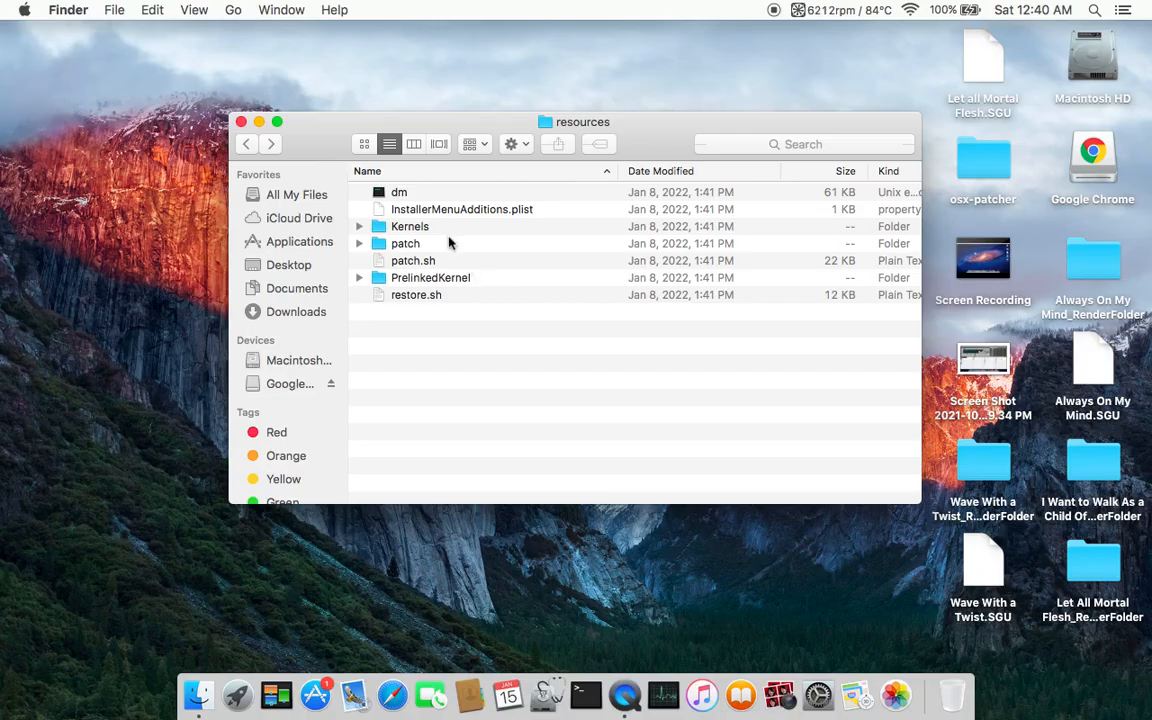
pyautogui.click(412, 260)
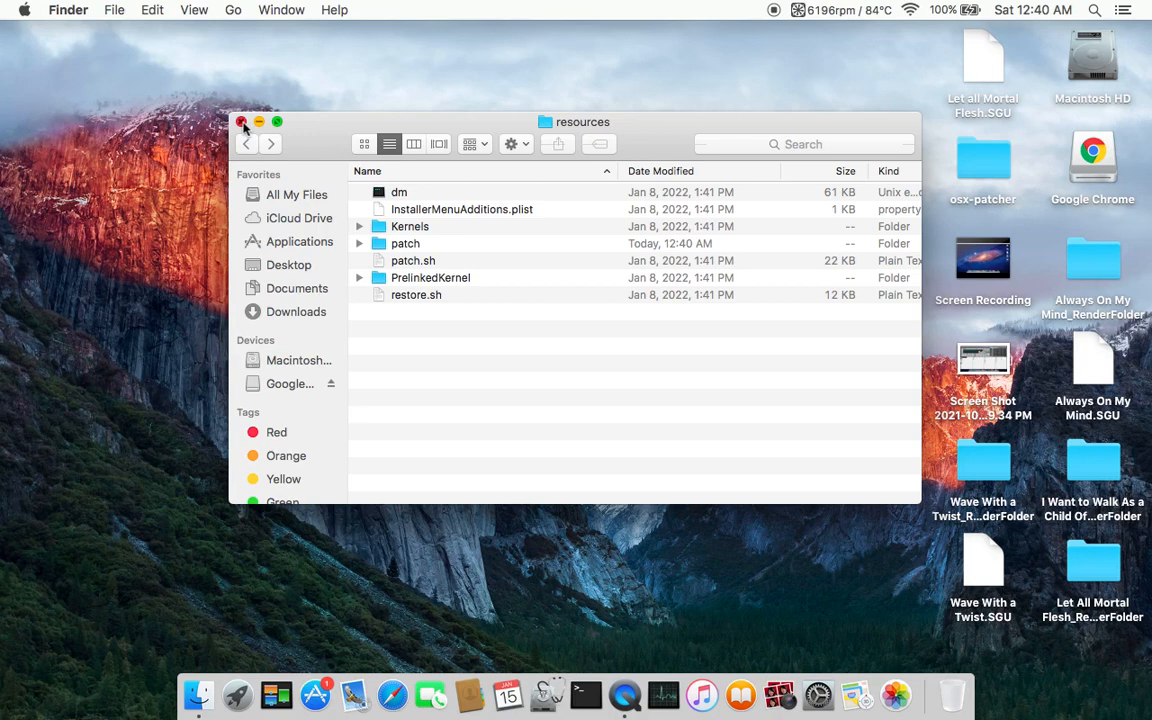
pyautogui.click(242, 122)
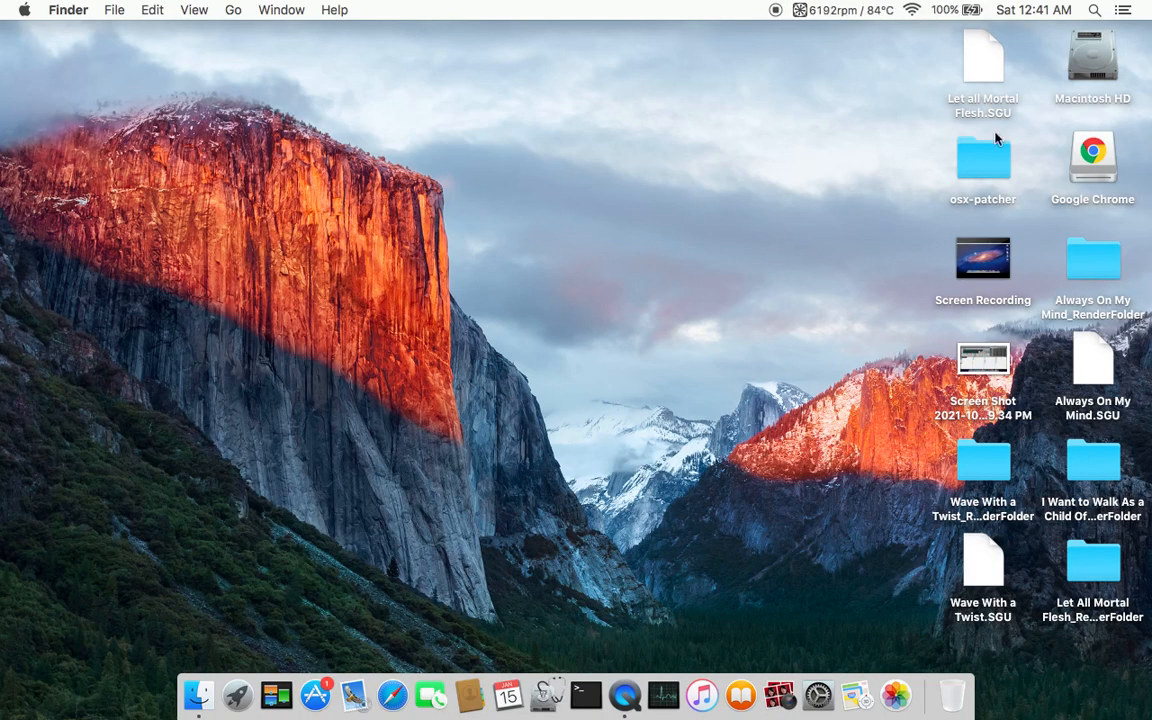
pyautogui.moveTo(994, 150)
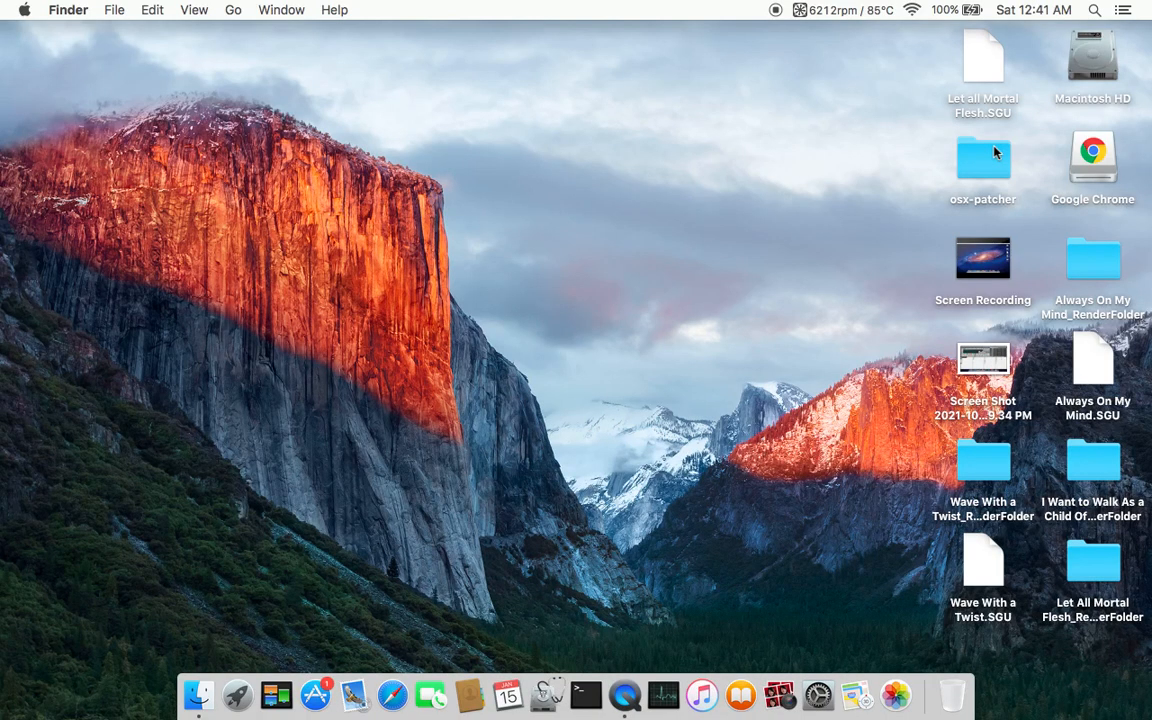
pyautogui.moveTo(924, 206)
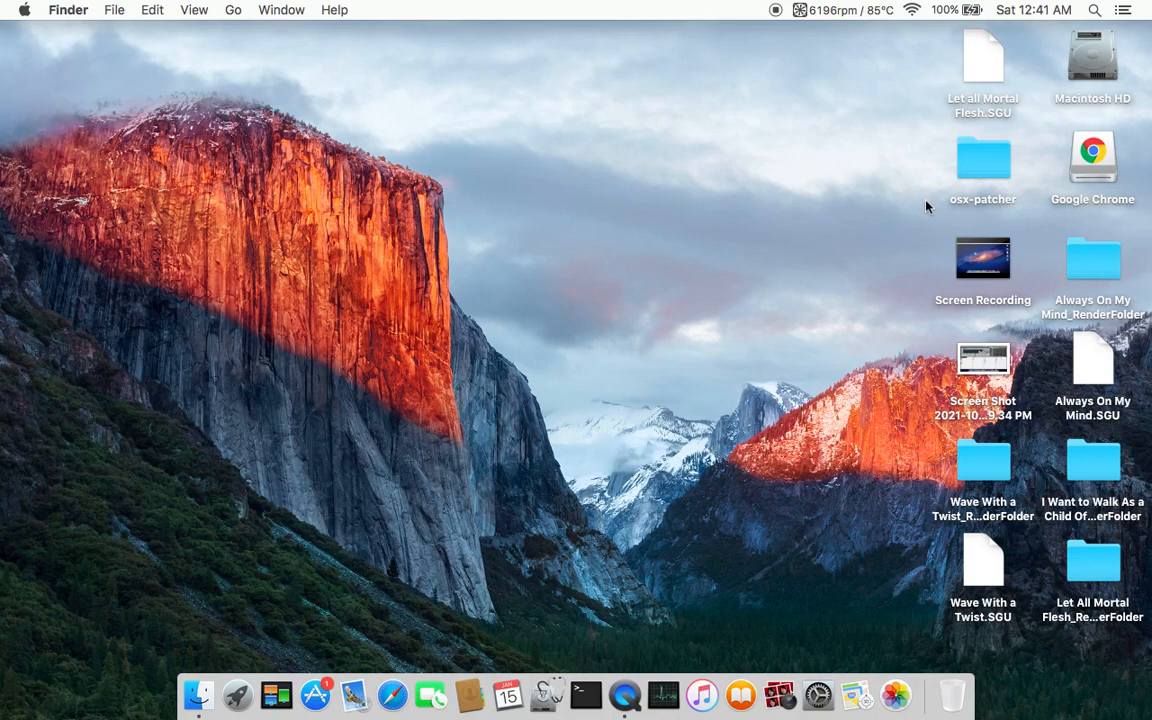
pyautogui.moveTo(1034, 120)
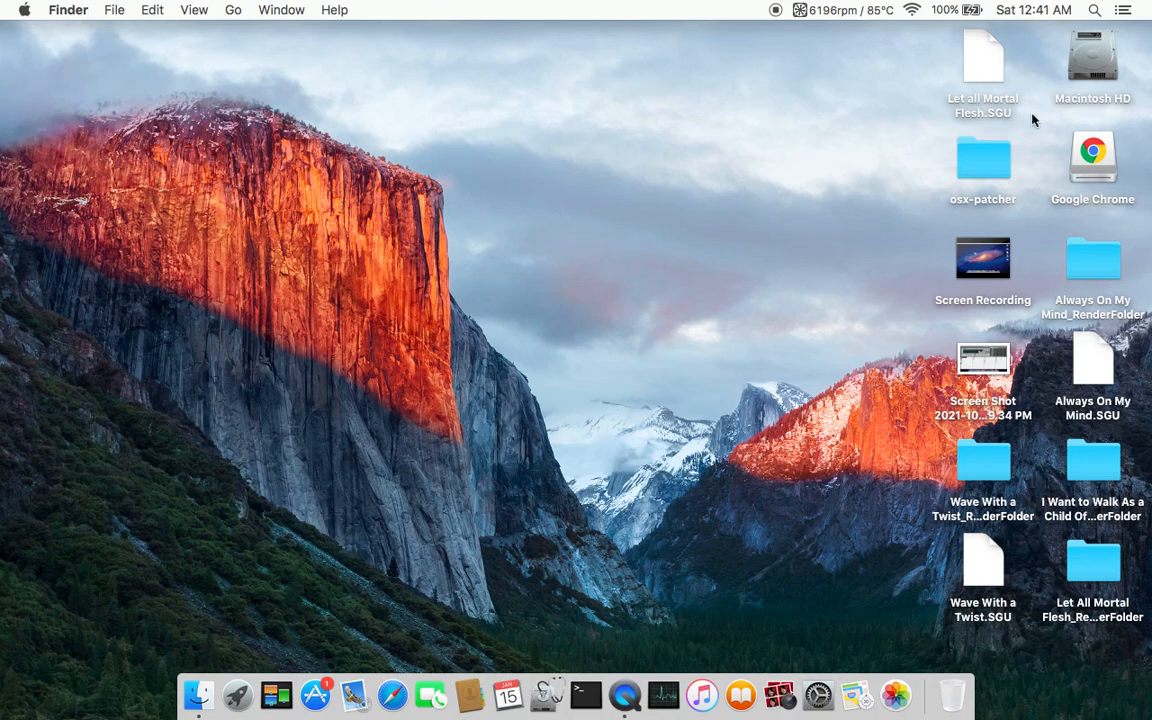
pyautogui.moveTo(614, 368)
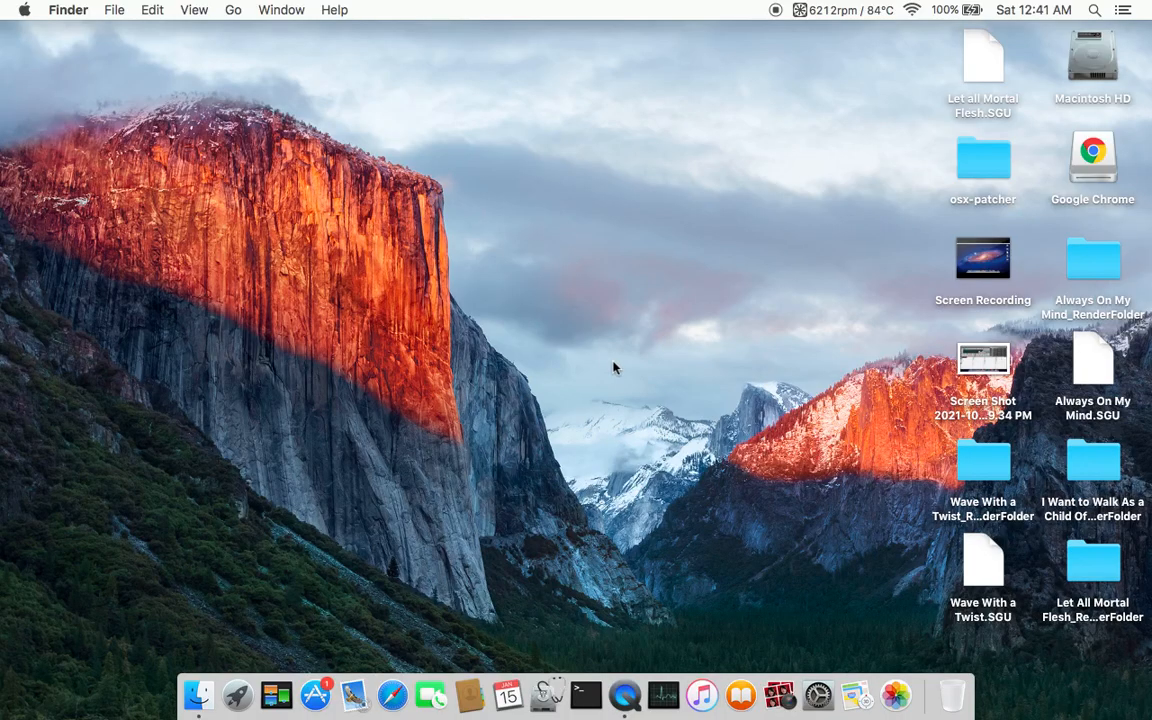
pyautogui.moveTo(634, 356)
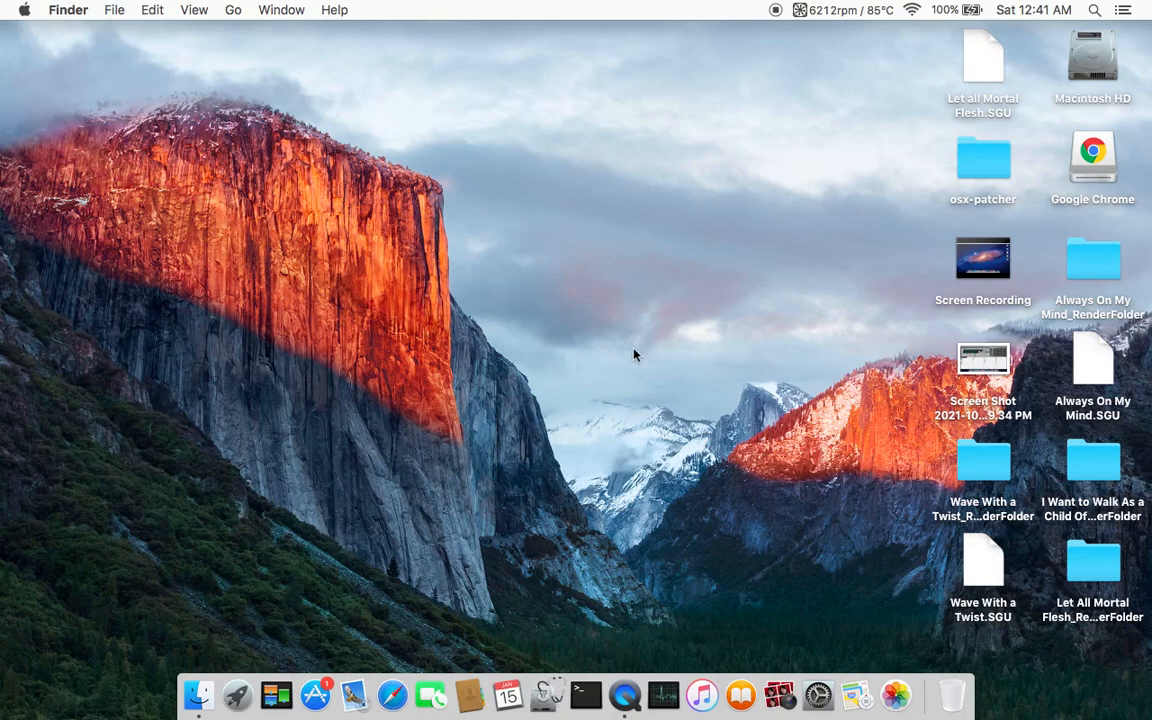
pyautogui.click(982, 158)
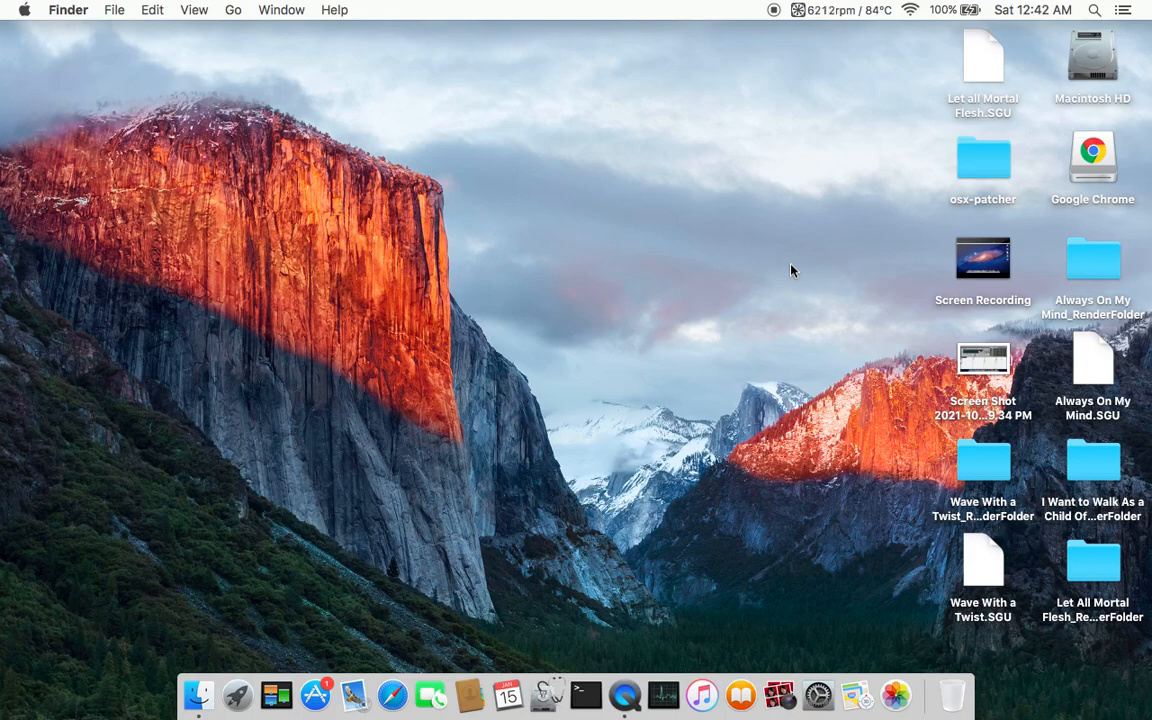
pyautogui.moveTo(760, 288)
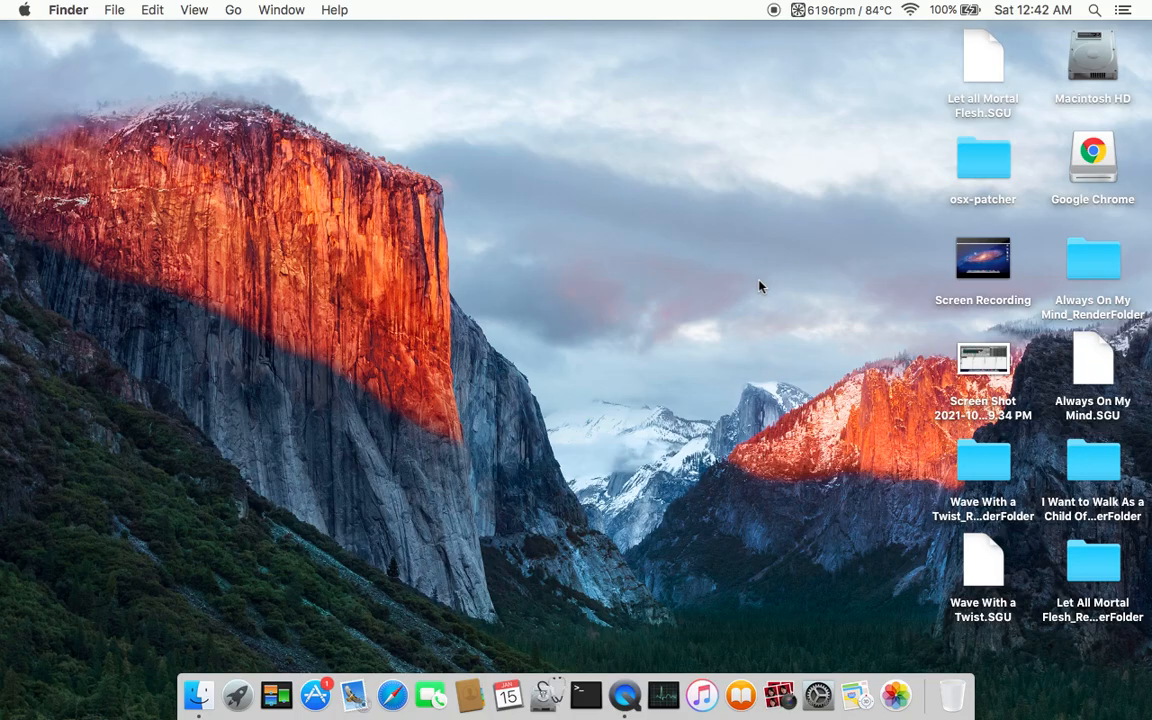
pyautogui.moveTo(920, 176)
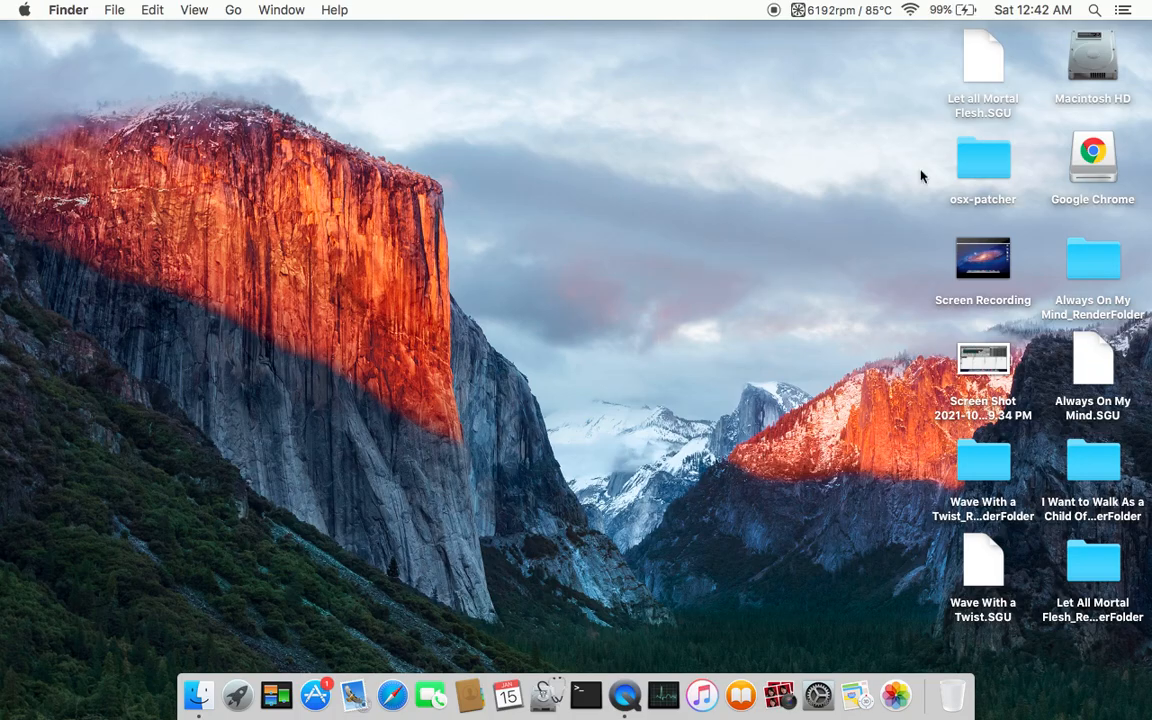
pyautogui.moveTo(908, 228)
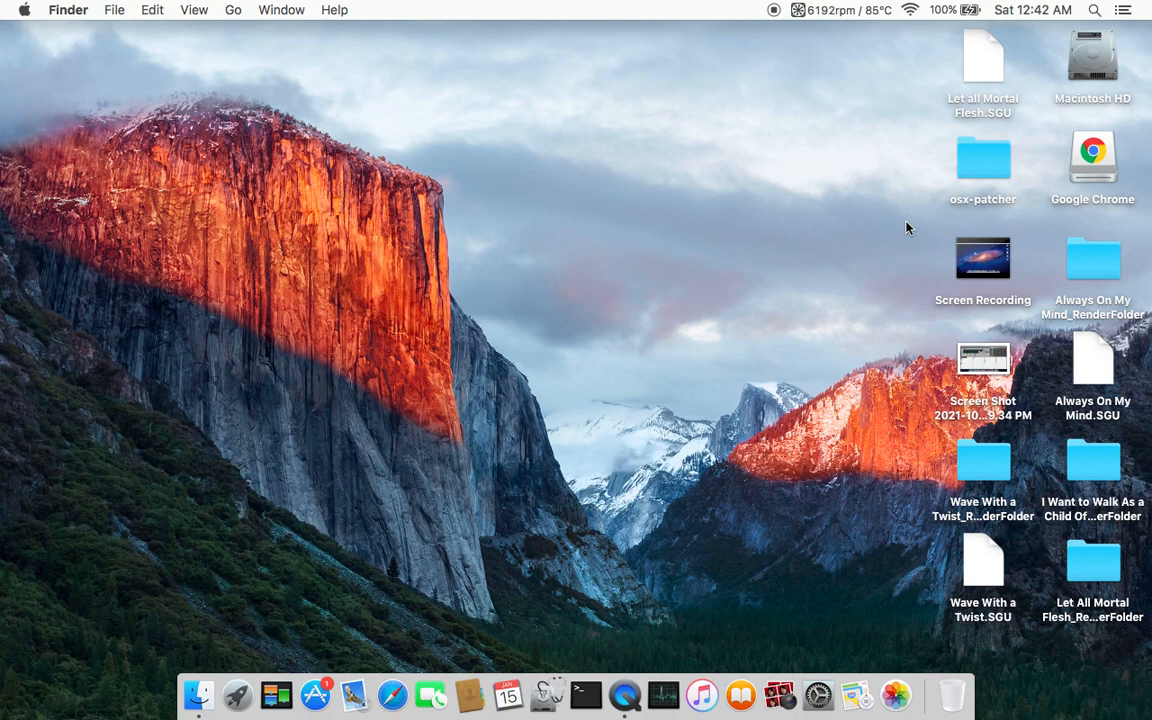
pyautogui.moveTo(788, 604)
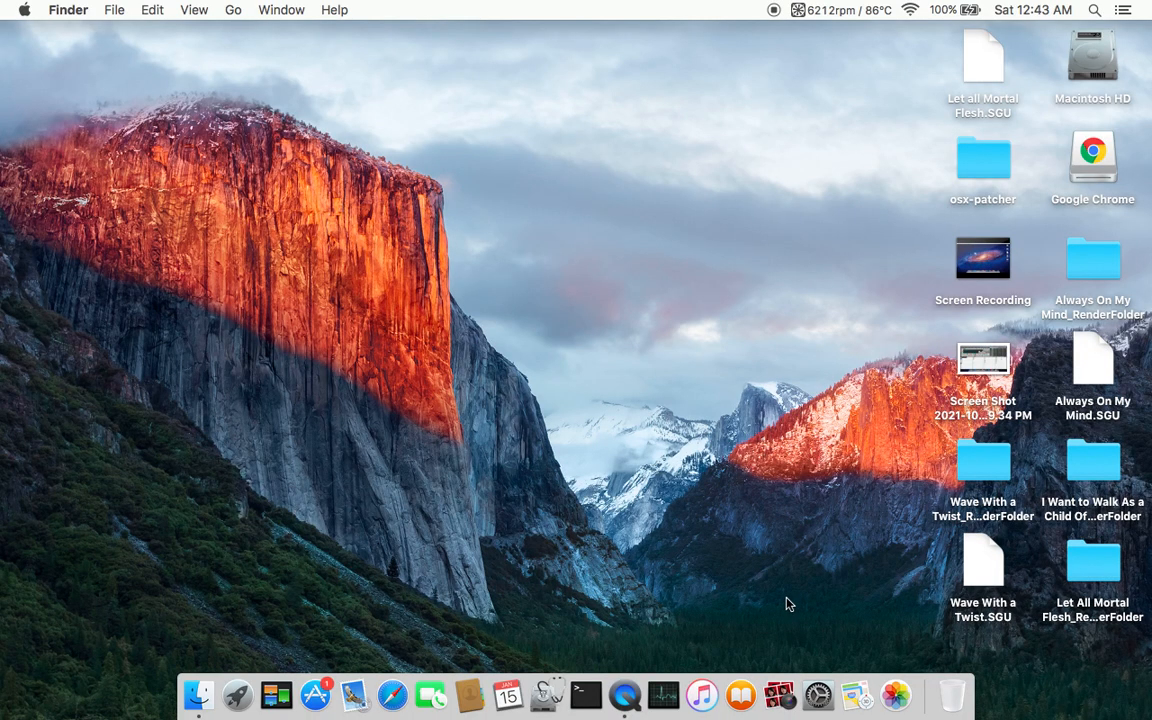
pyautogui.moveTo(424, 232)
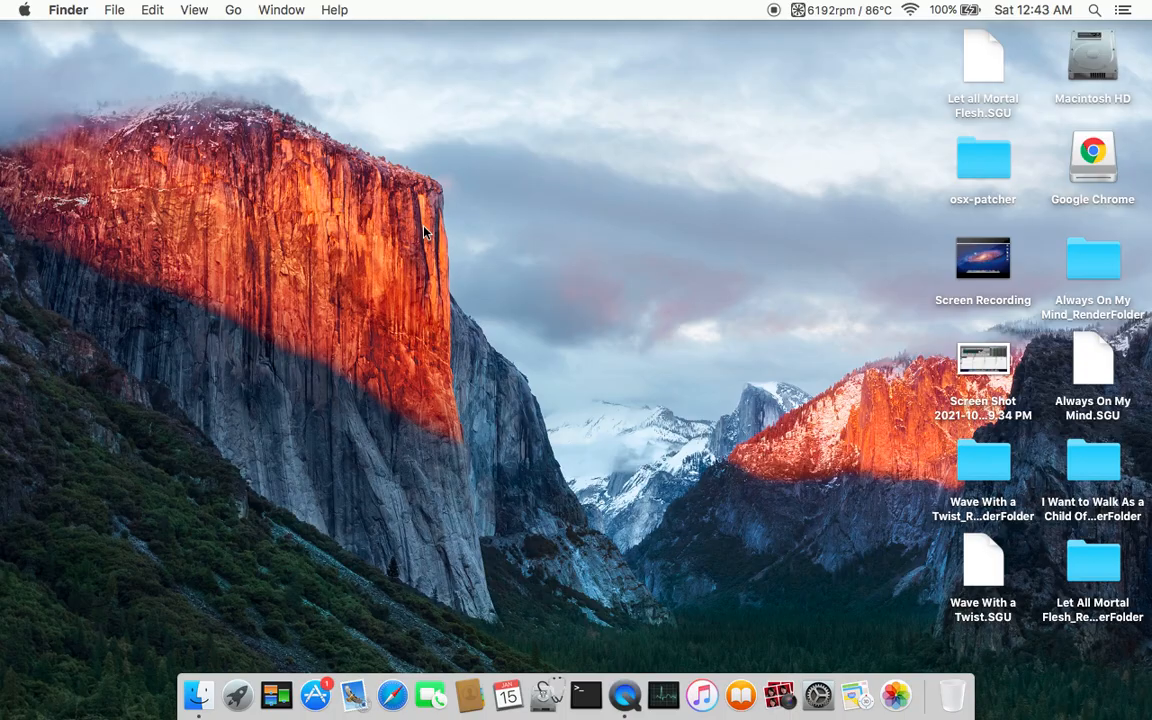
pyautogui.moveTo(310, 124)
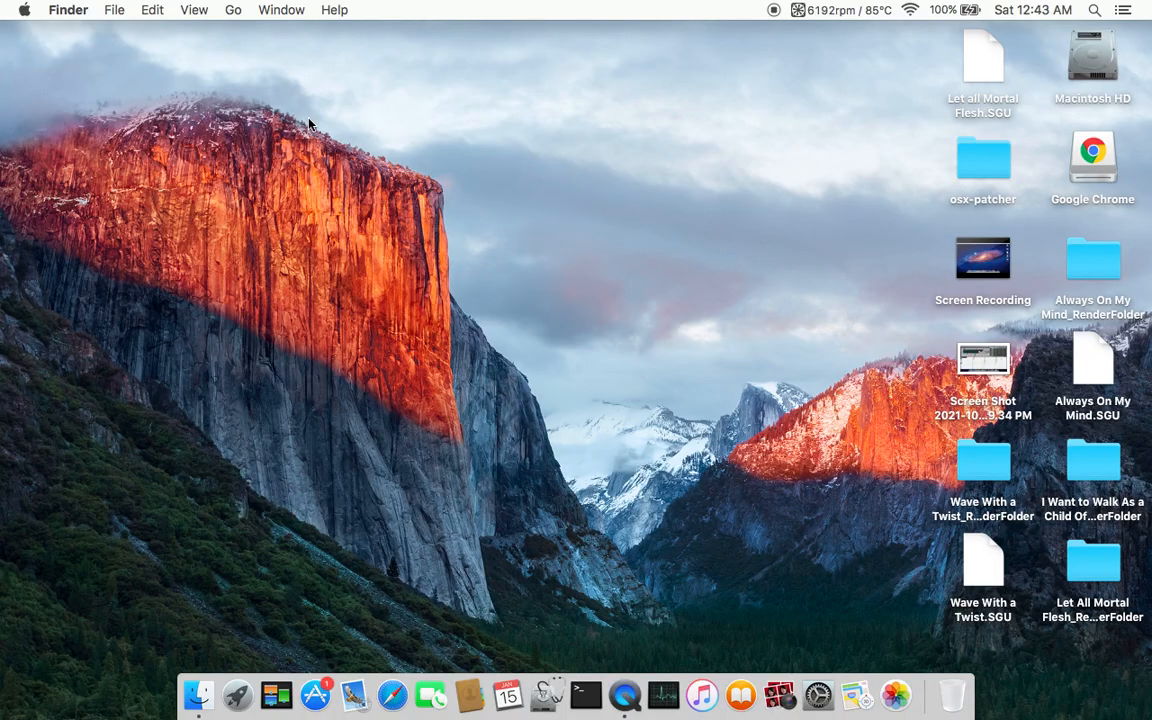
pyautogui.moveTo(638, 366)
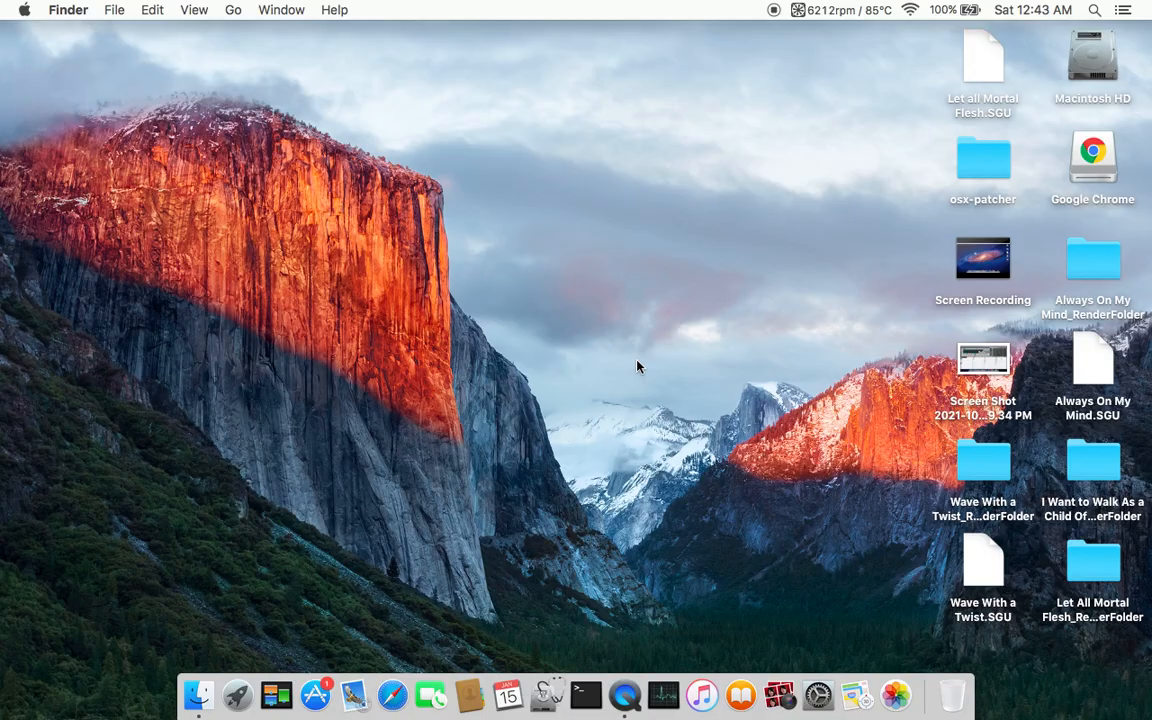
pyautogui.moveTo(456, 258); pyautogui.dragTo(638, 366)
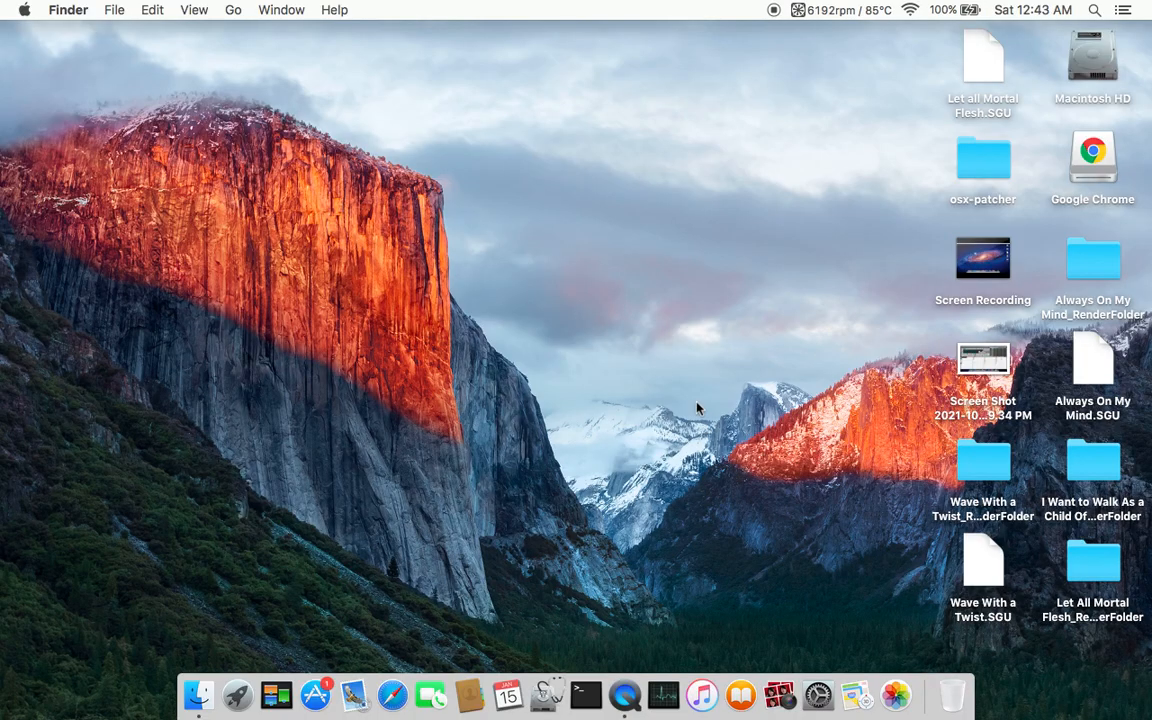
pyautogui.moveTo(530, 220)
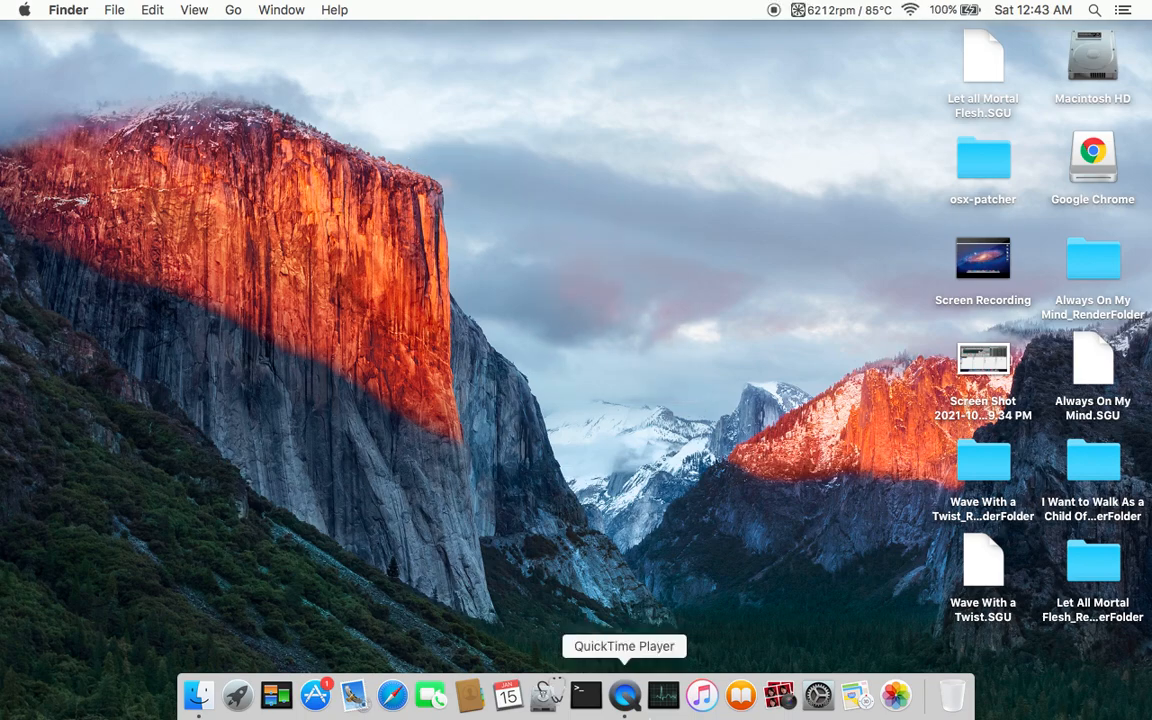
pyautogui.moveTo(664, 692)
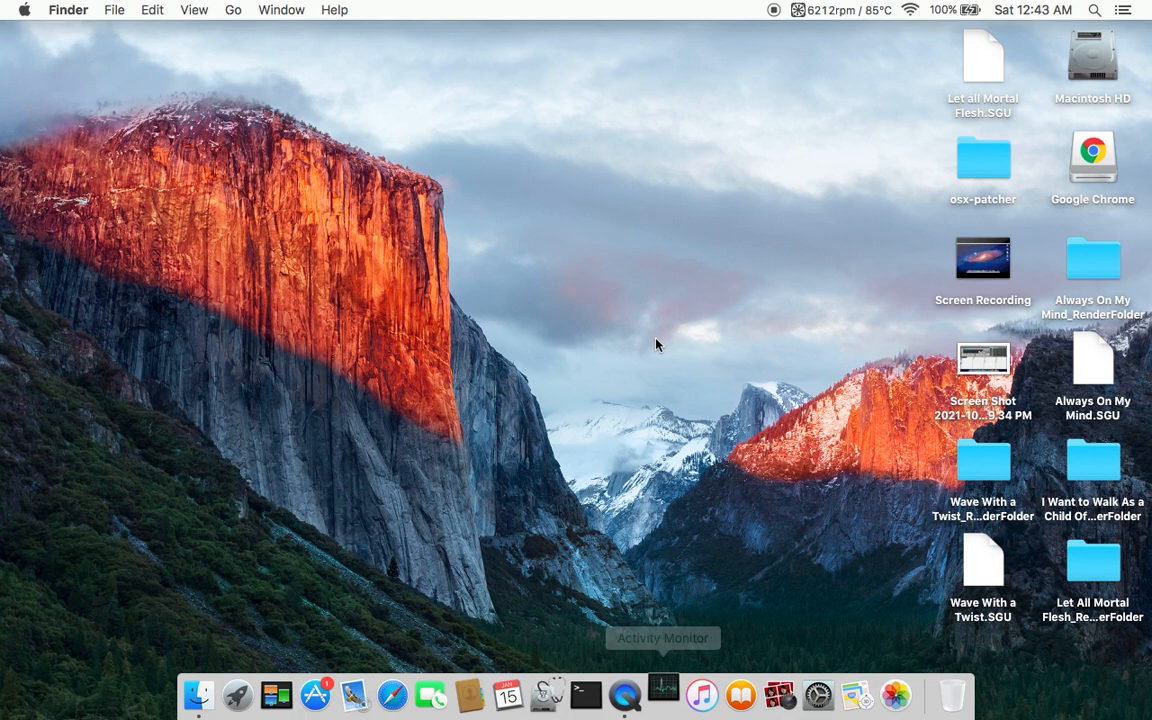
pyautogui.click(664, 694)
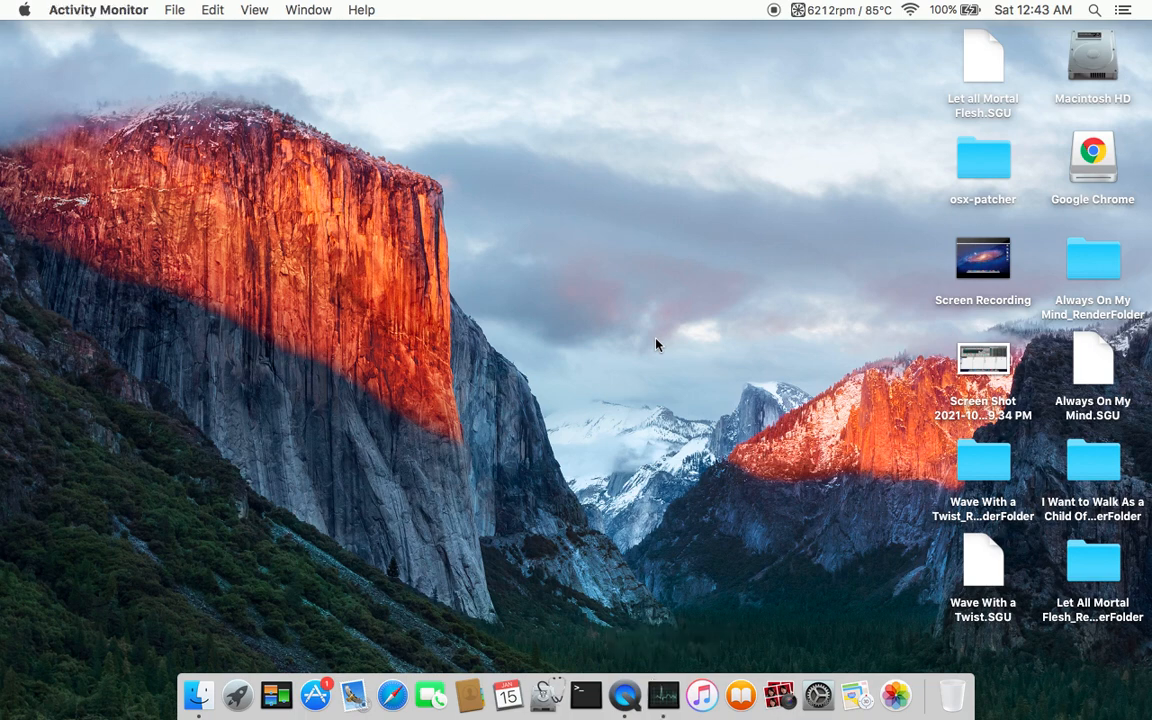
# - Show per-process memory use in Activity Monitor, moving the CPU History graph aside and closing it
pyautogui.click(662, 694)
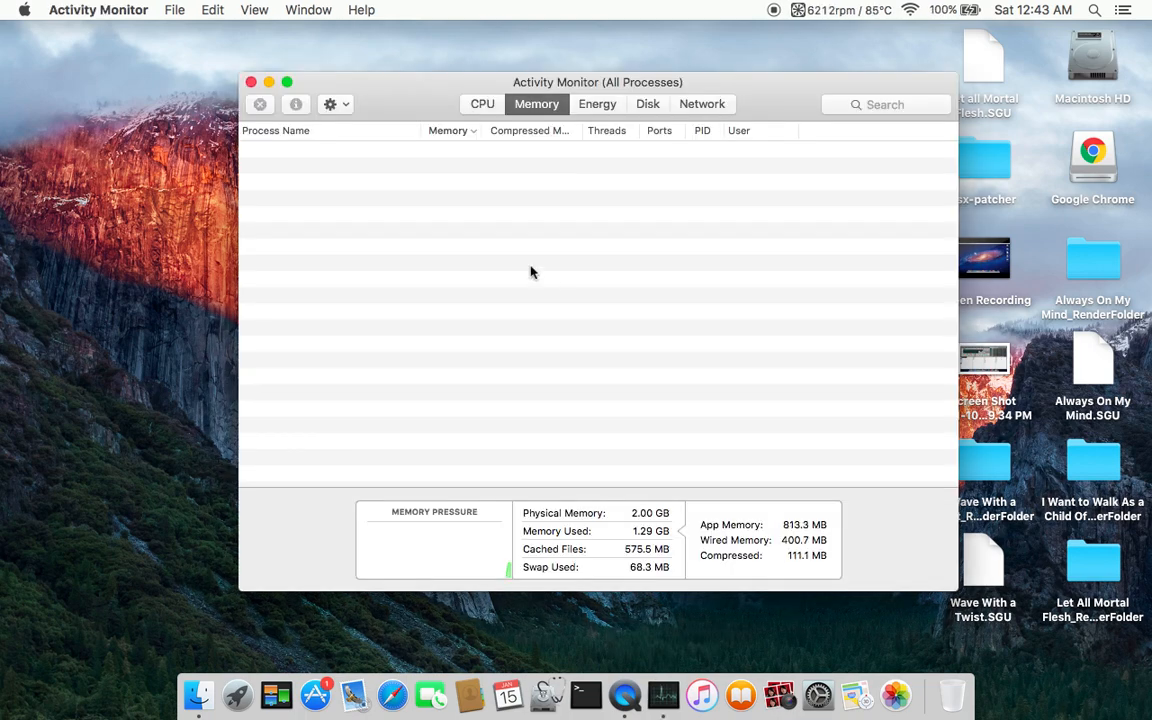
pyautogui.moveTo(608, 464)
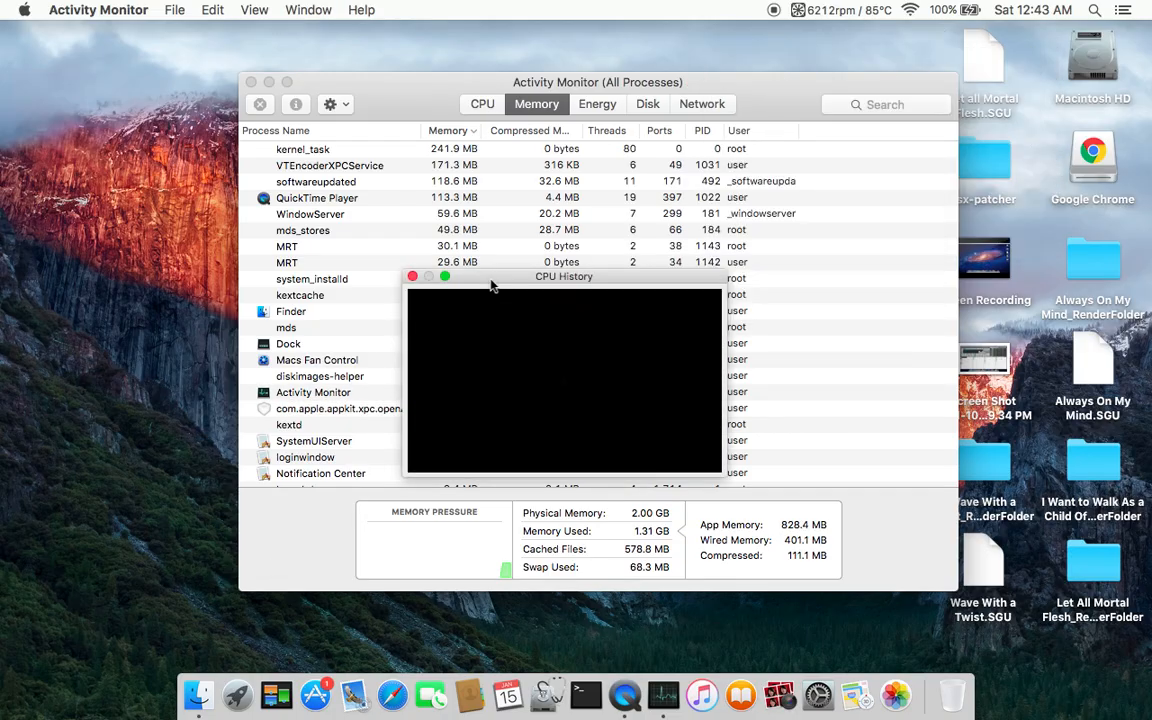
pyautogui.moveTo(564, 276); pyautogui.dragTo(884, 56)
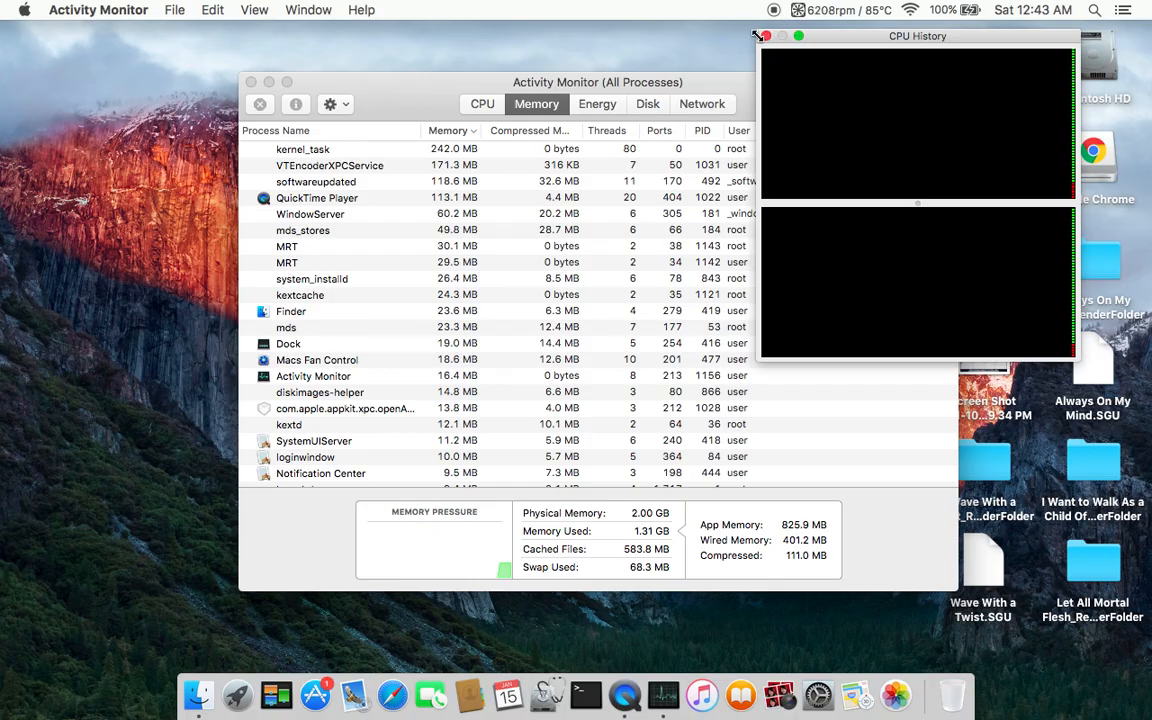
pyautogui.click(764, 36)
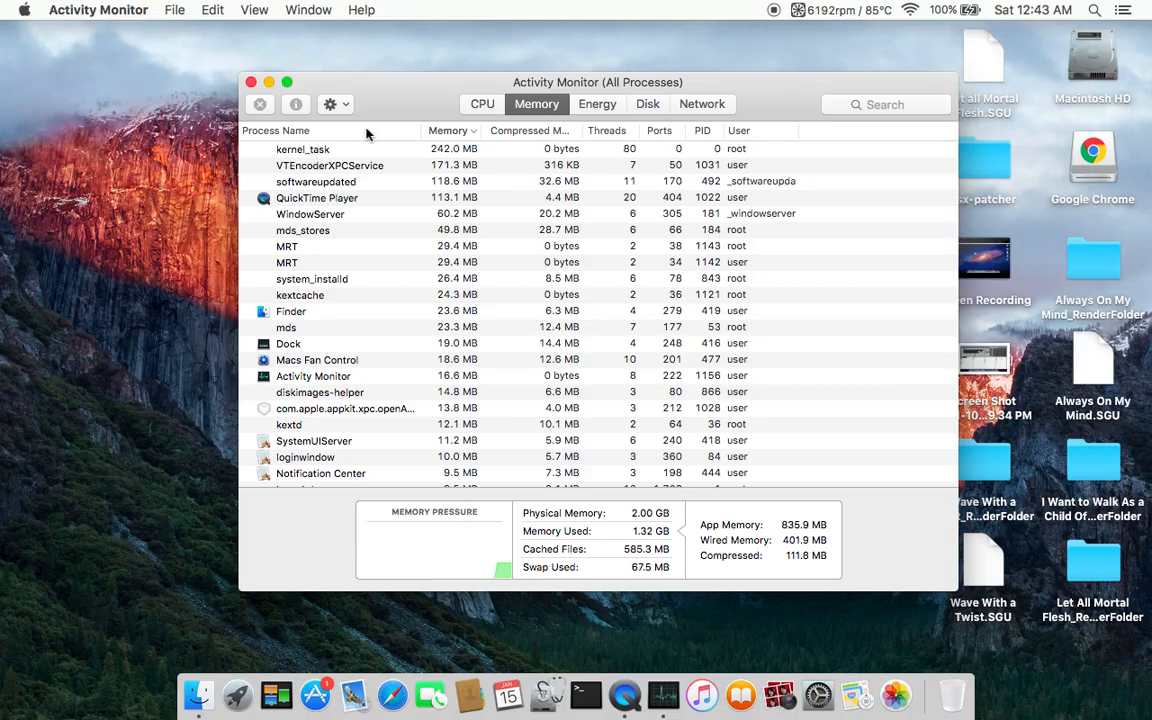
# - Hide Activity Monitor so the Finder desktop with its files is frontmost again
pyautogui.click(252, 82)
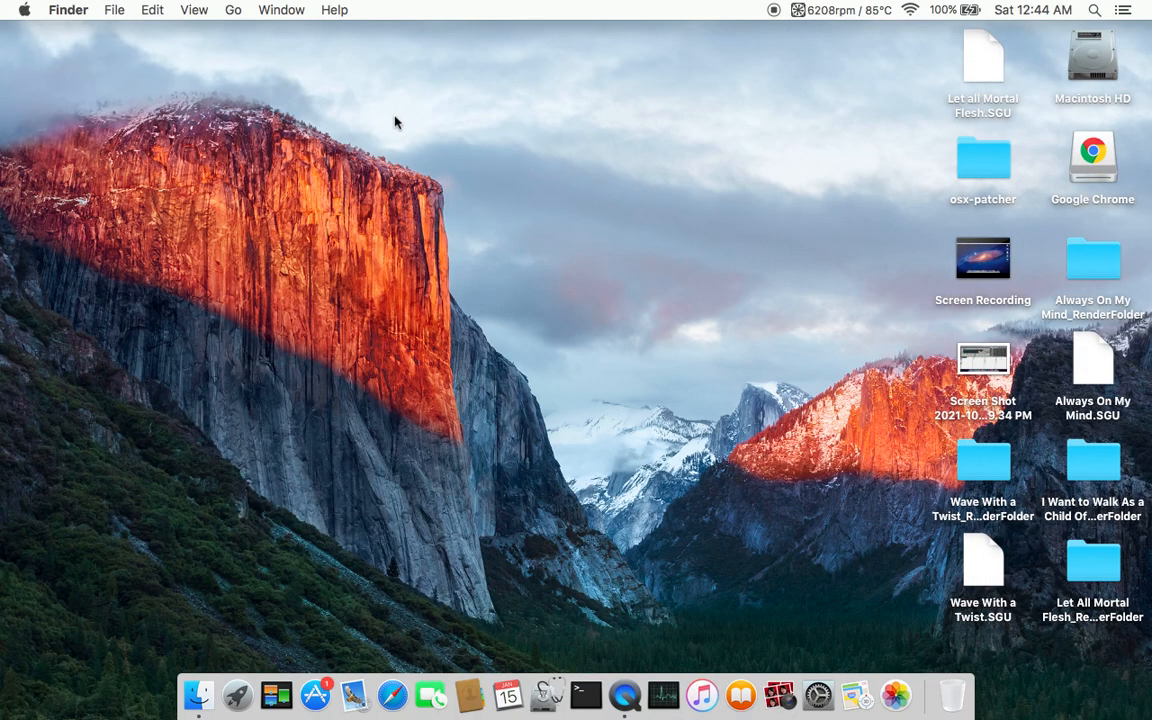
pyautogui.moveTo(728, 612)
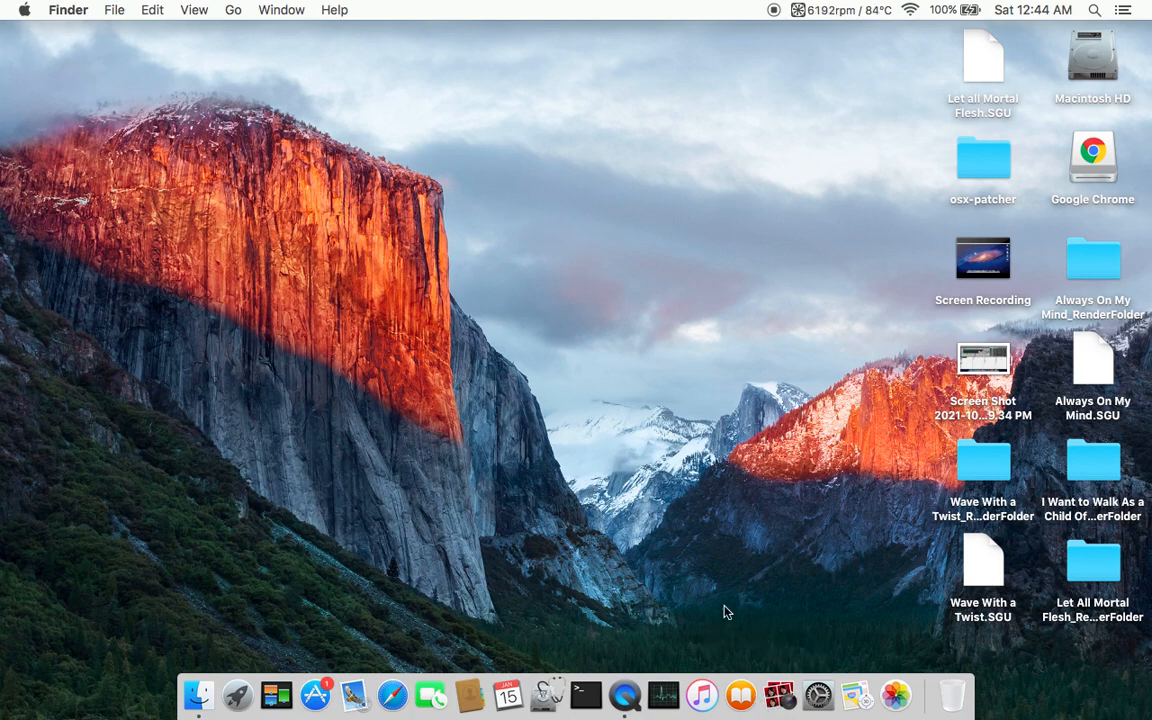
pyautogui.moveTo(236, 694)
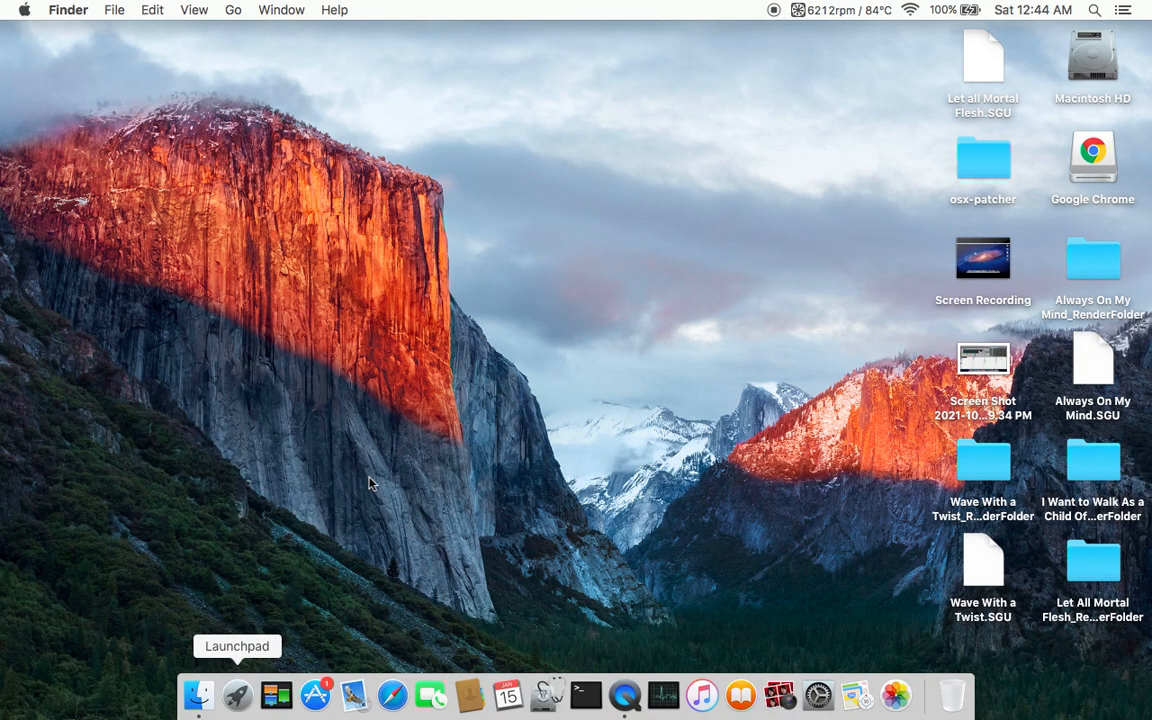
pyautogui.moveTo(616, 276)
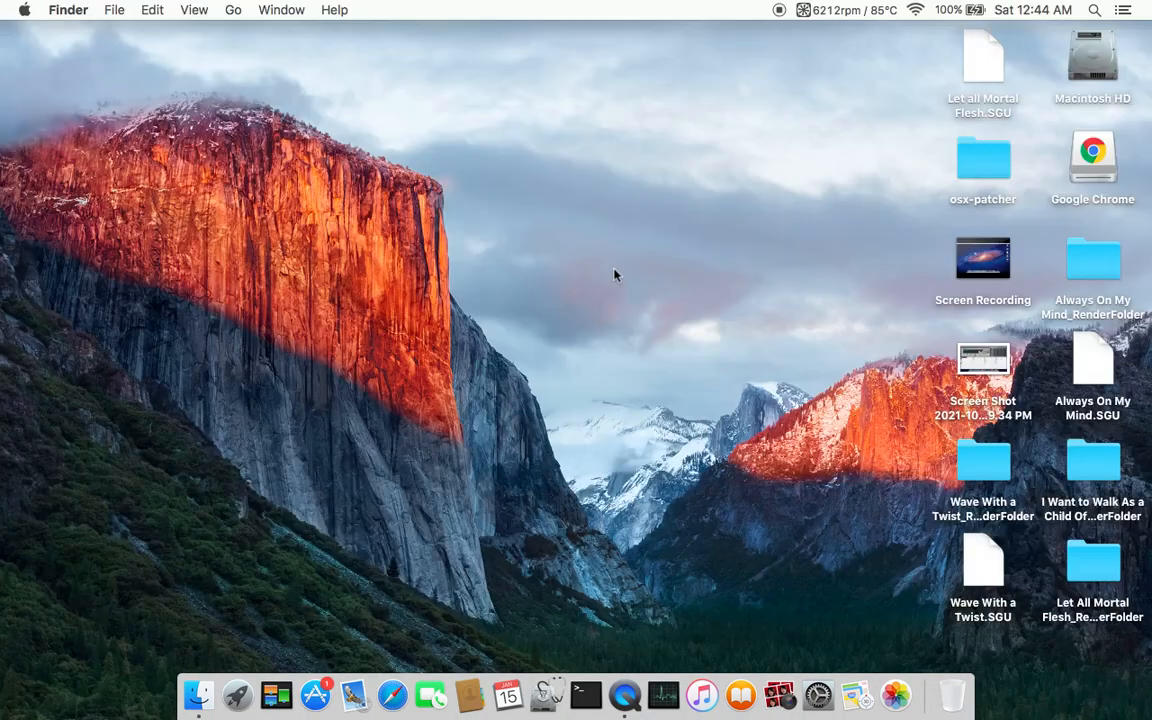
pyautogui.moveTo(532, 240)
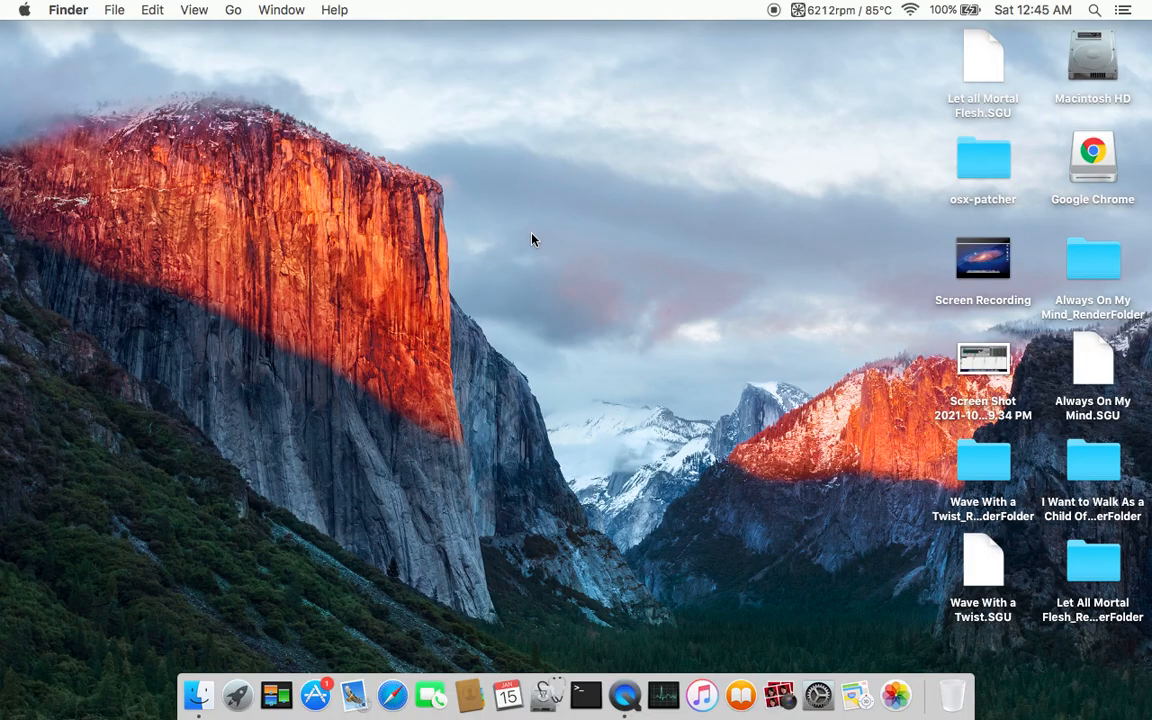
pyautogui.write('goog')
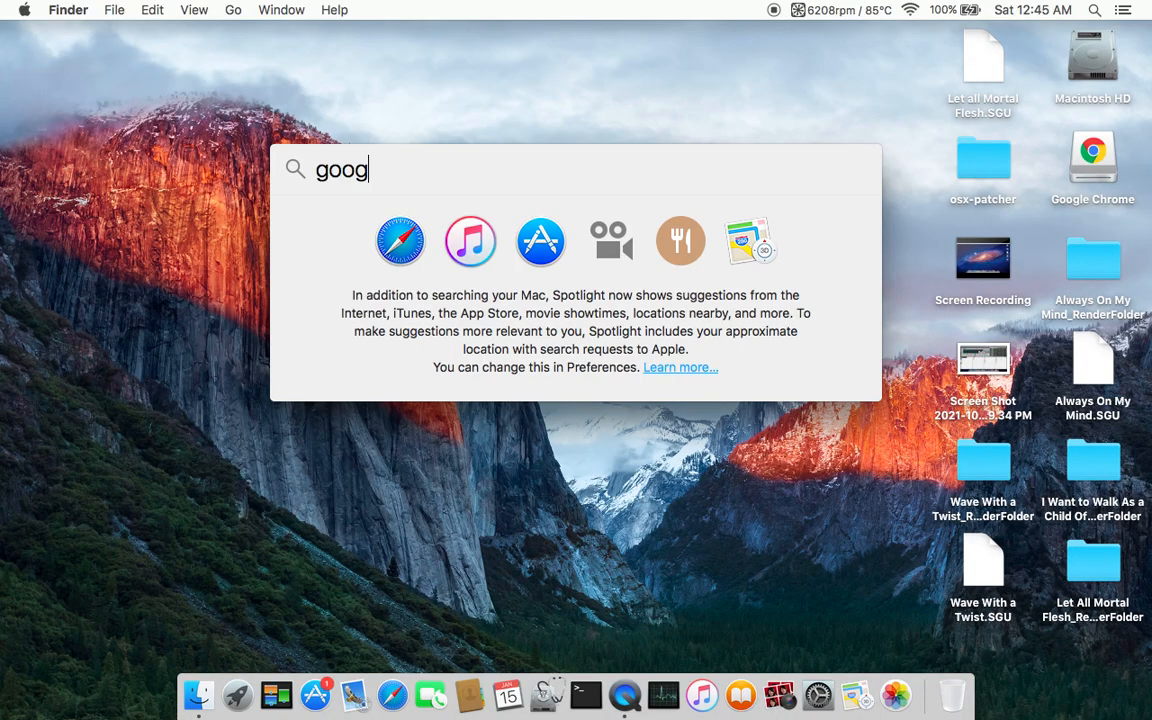
pyautogui.write('le chrom')
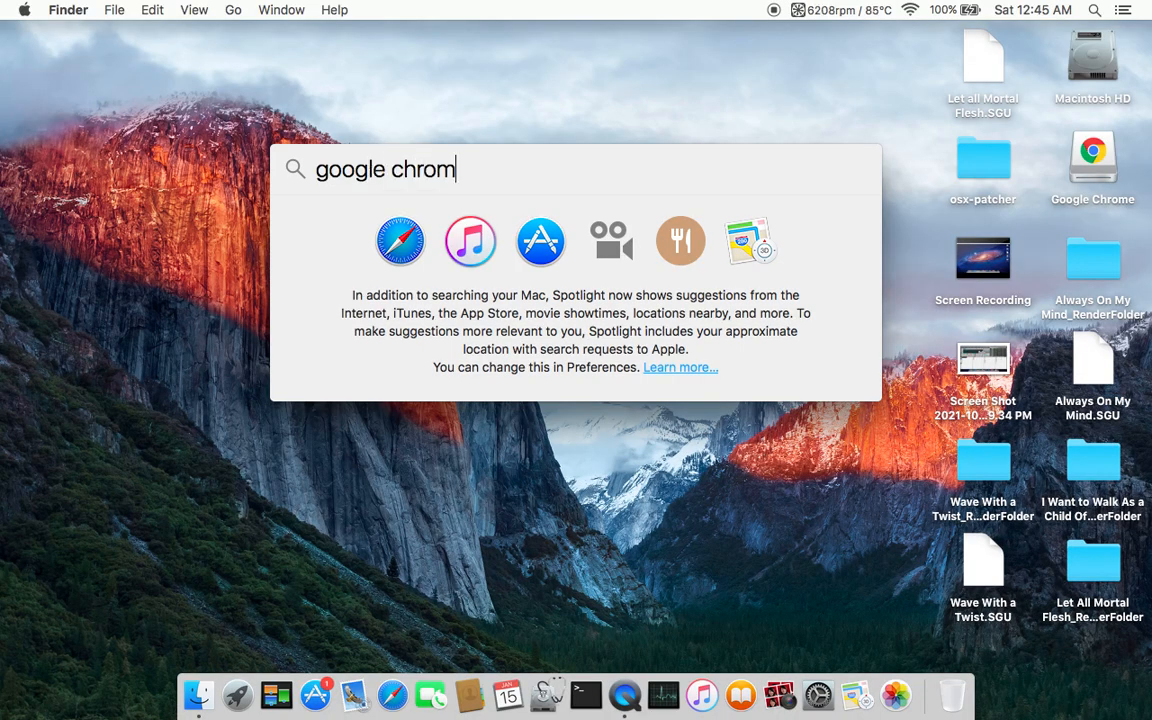
pyautogui.write('game Center')
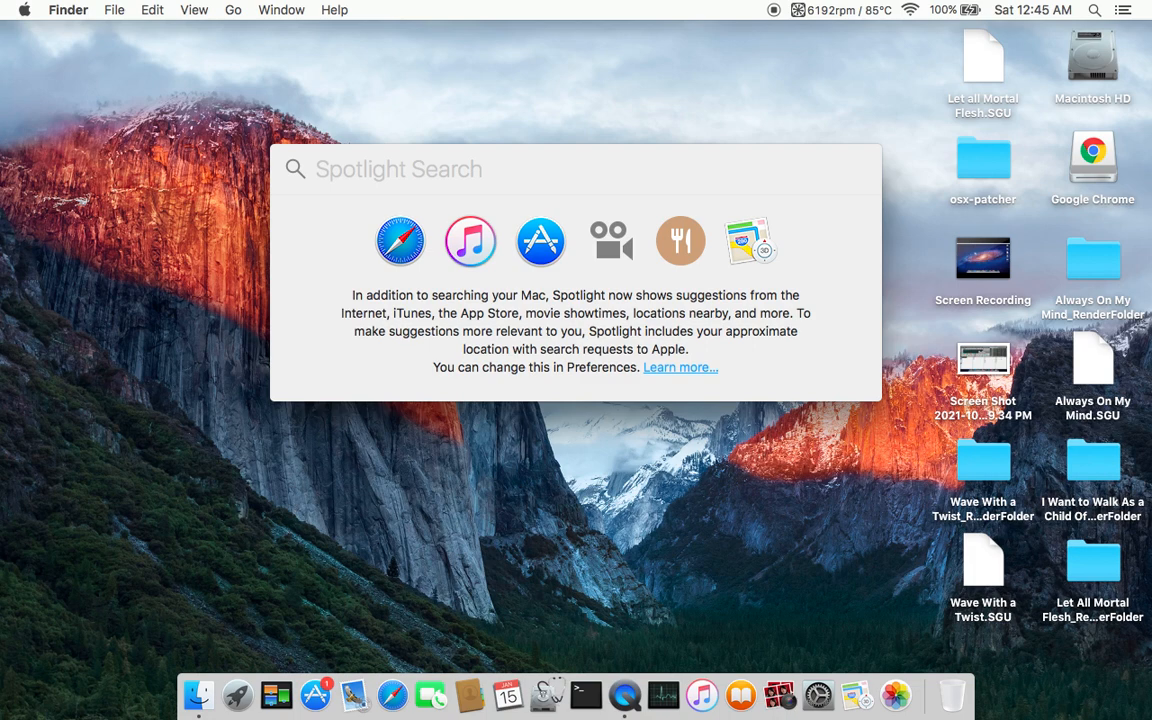
pyautogui.press('escape')
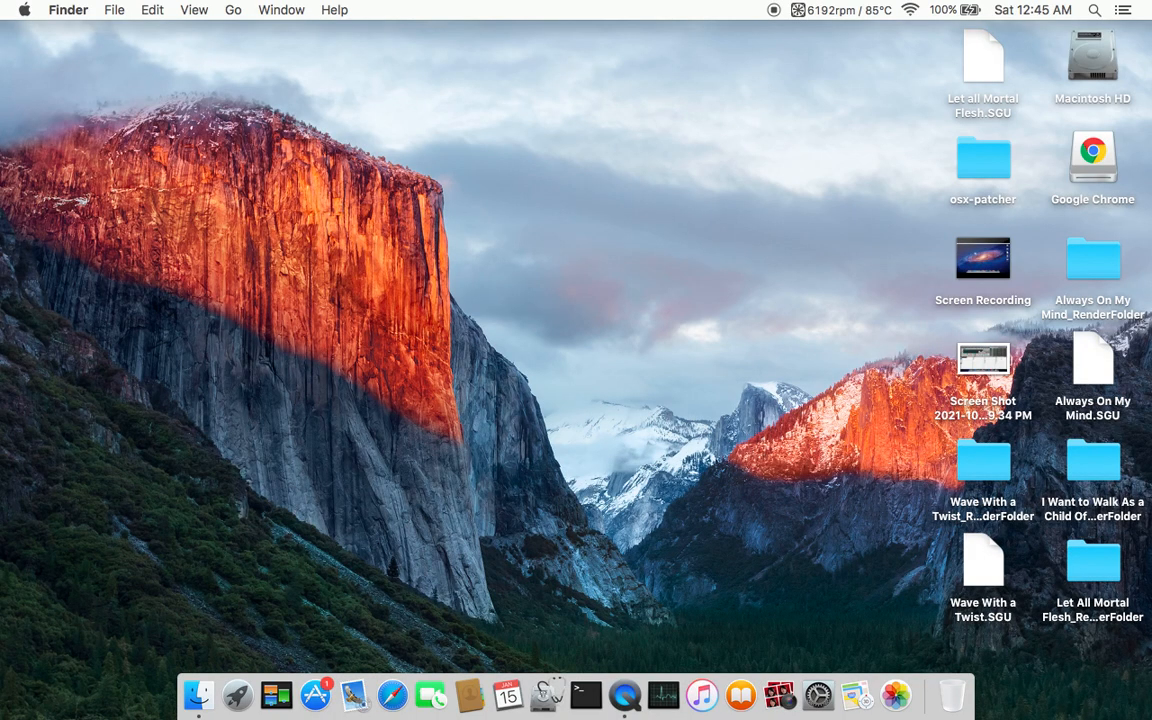
pyautogui.moveTo(640, 198)
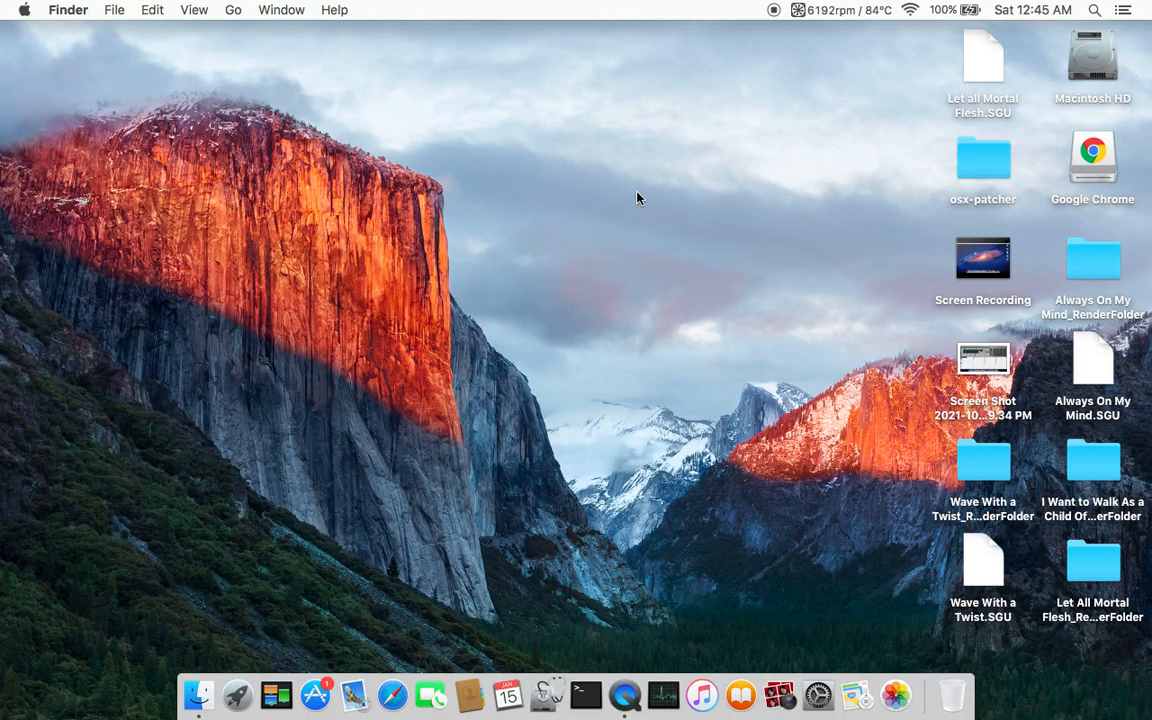
pyautogui.moveTo(680, 172)
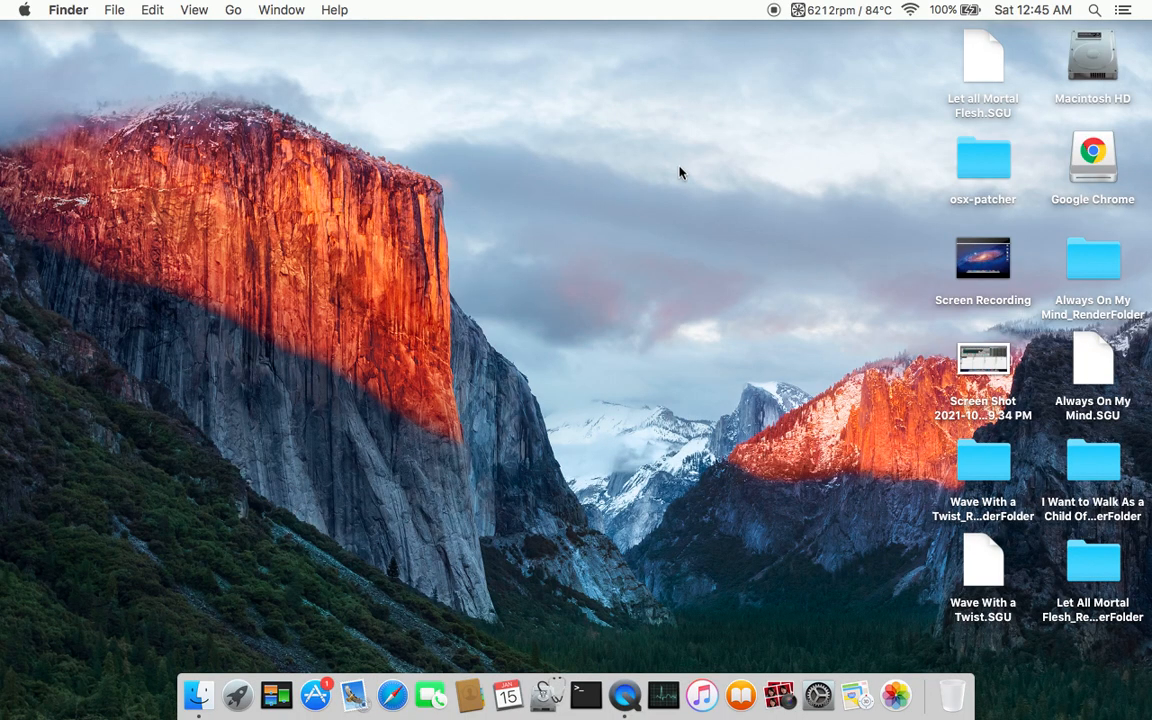
pyautogui.moveTo(680, 172); pyautogui.dragTo(508, 404)
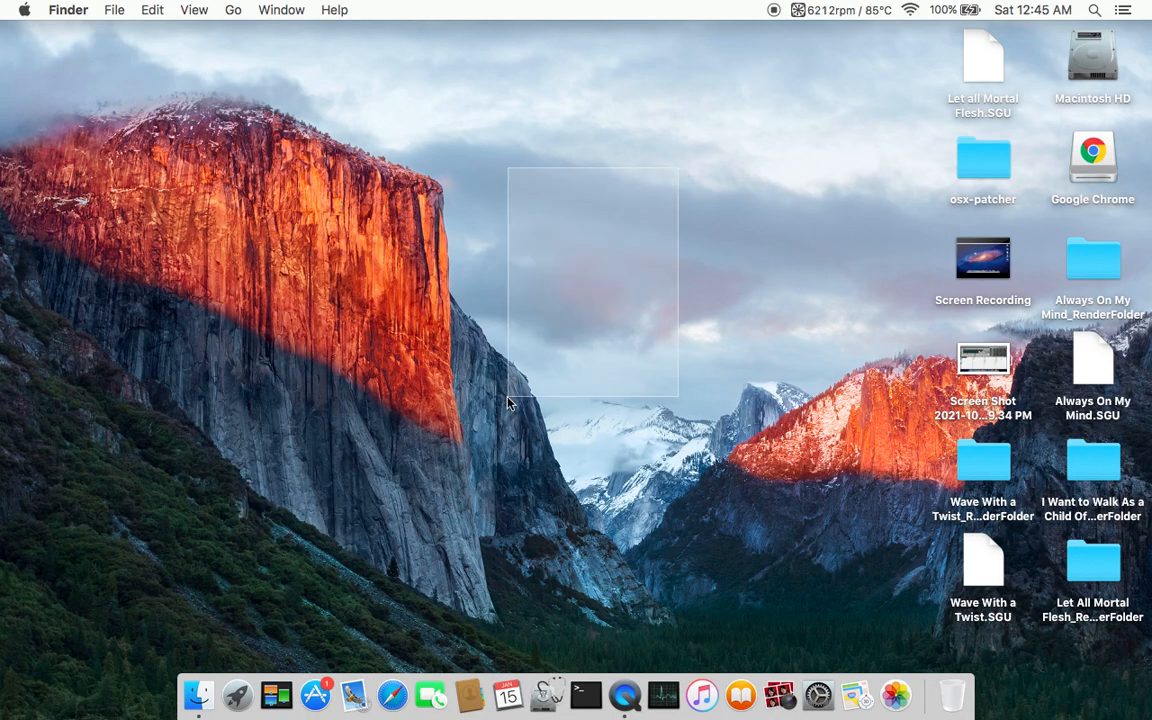